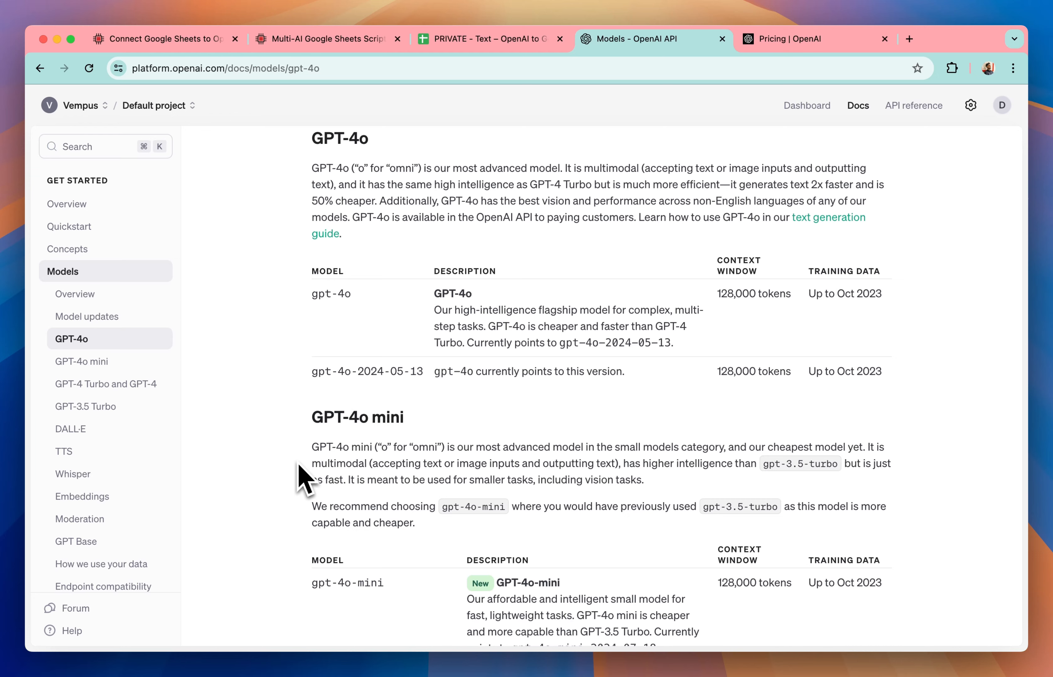
{"action": "mouse_move", "coordinate": [303, 430]}
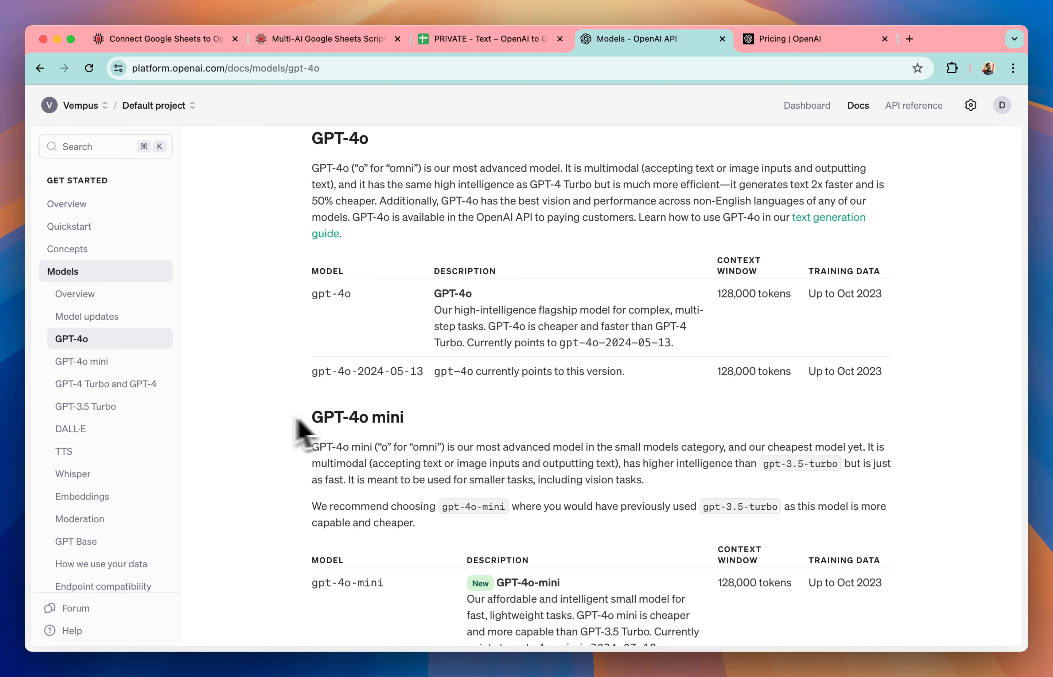
Show the Google Sheets to OpenAI script page and its $20, $39 and $399 pricing tiers.
{"action": "double_click", "coordinate": [357, 417]}
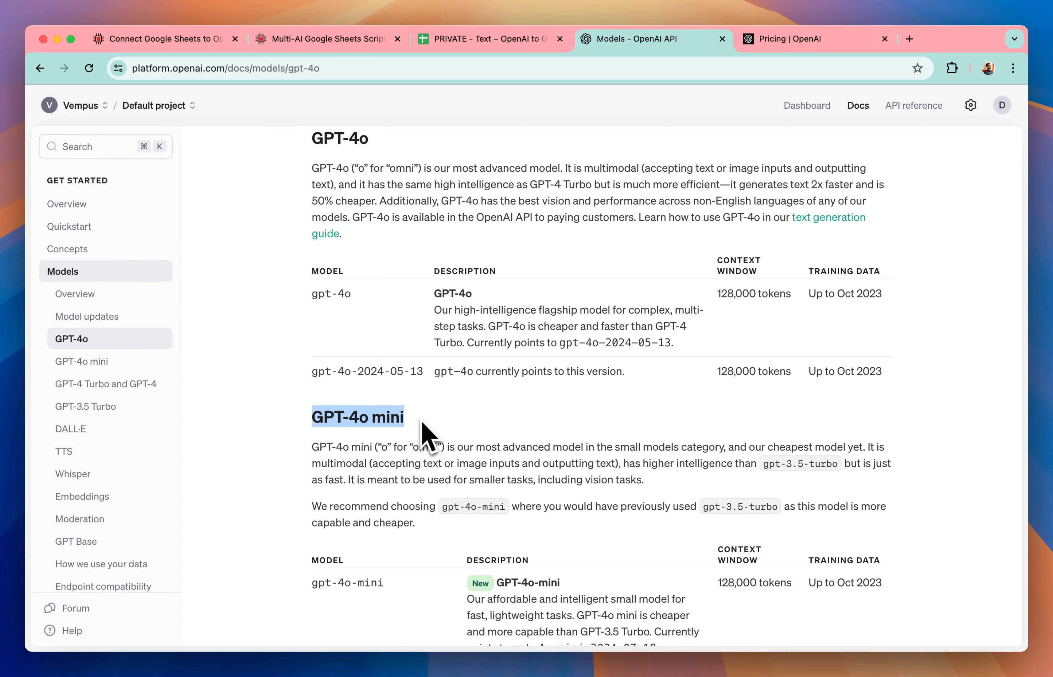
{"action": "left_click", "coordinate": [161, 38]}
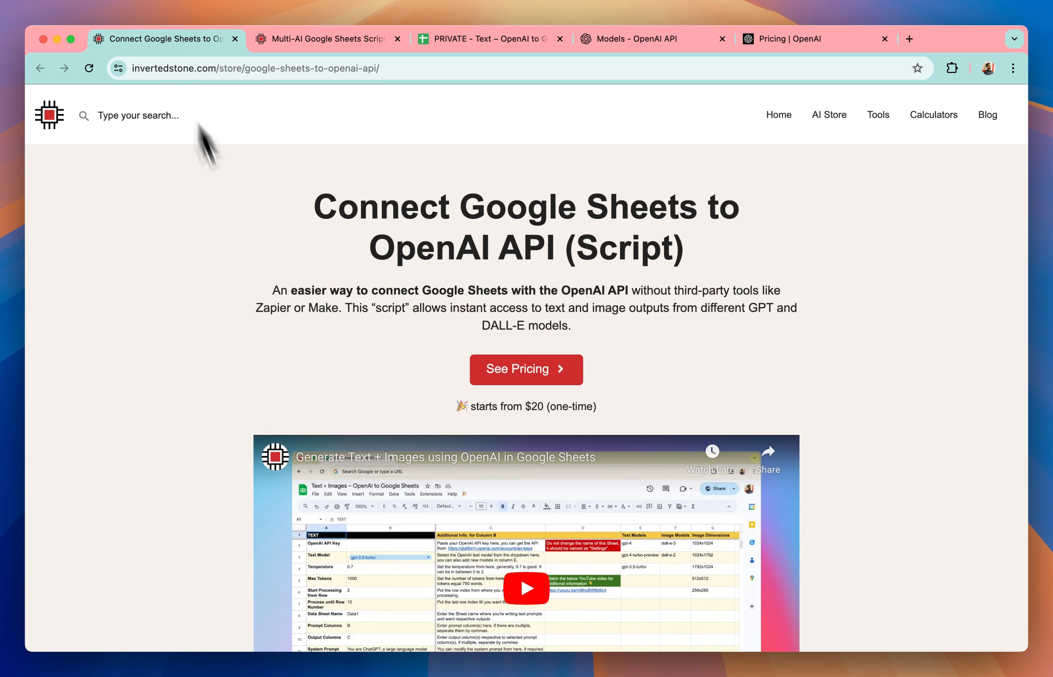
{"action": "mouse_move", "coordinate": [321, 221]}
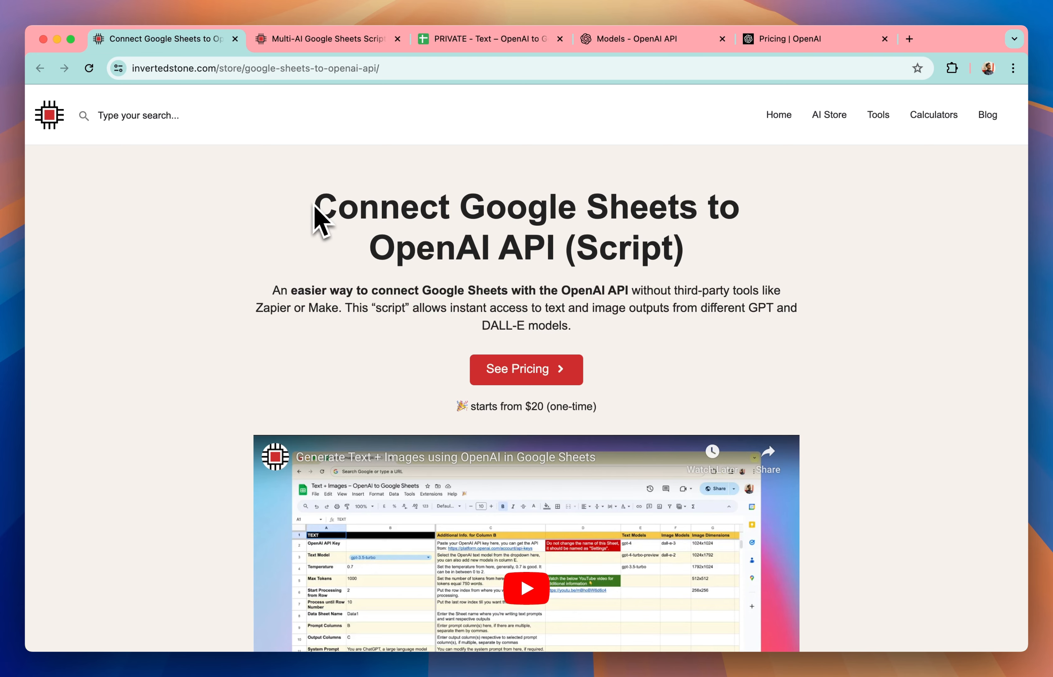
{"action": "scroll", "scroll_direction": "down", "scroll_amount": 3}
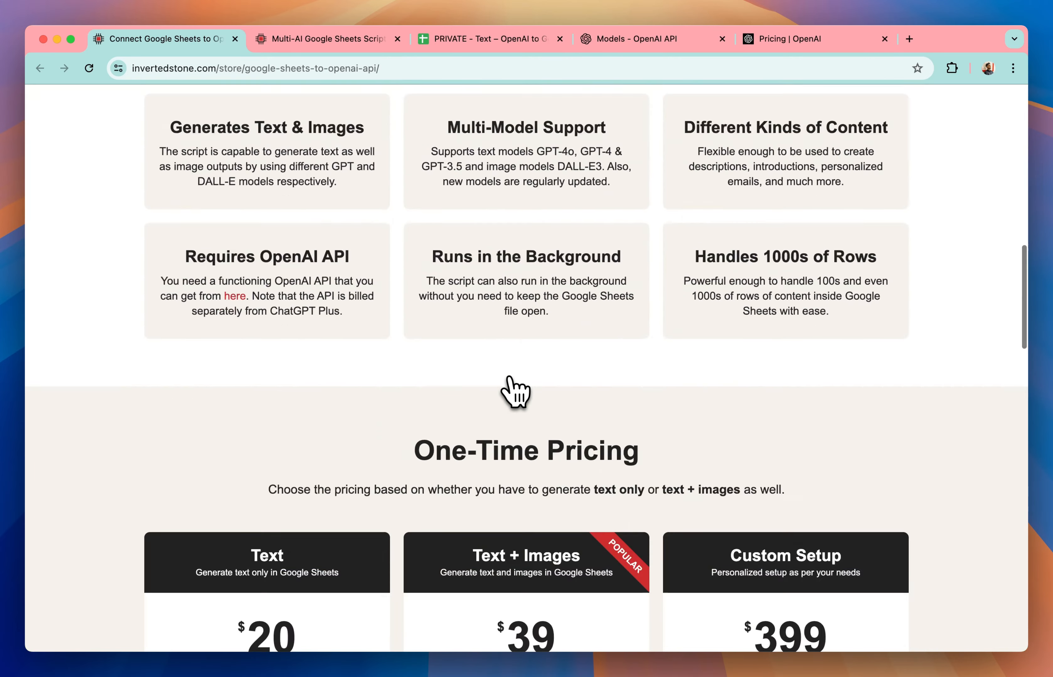
{"action": "scroll", "scroll_direction": "down", "scroll_amount": 3}
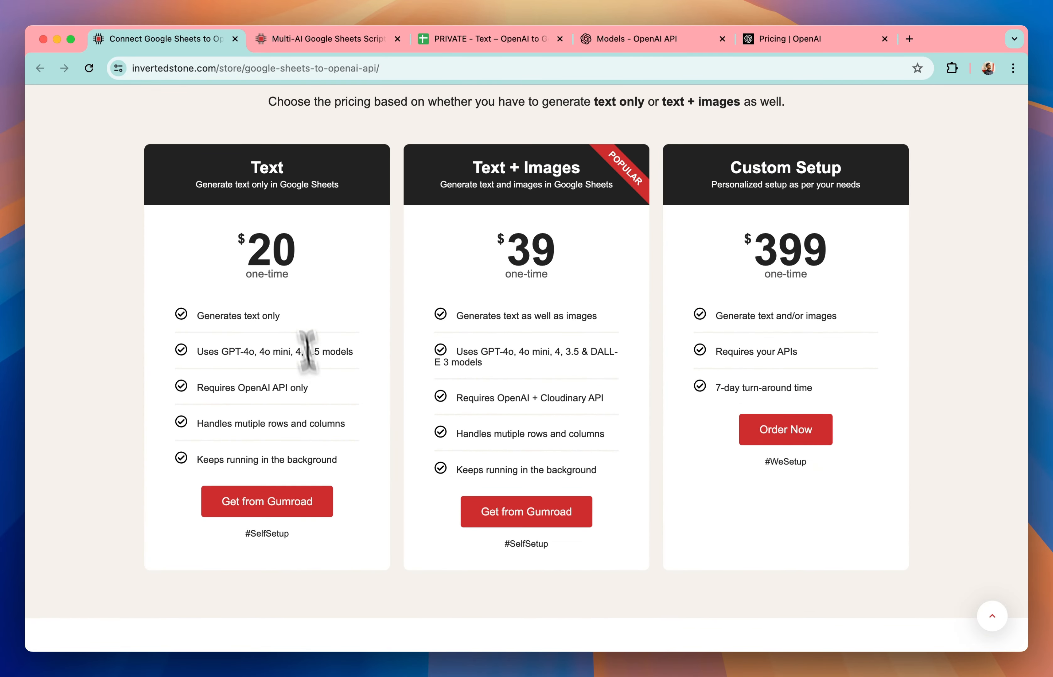
{"action": "mouse_move", "coordinate": [363, 268]}
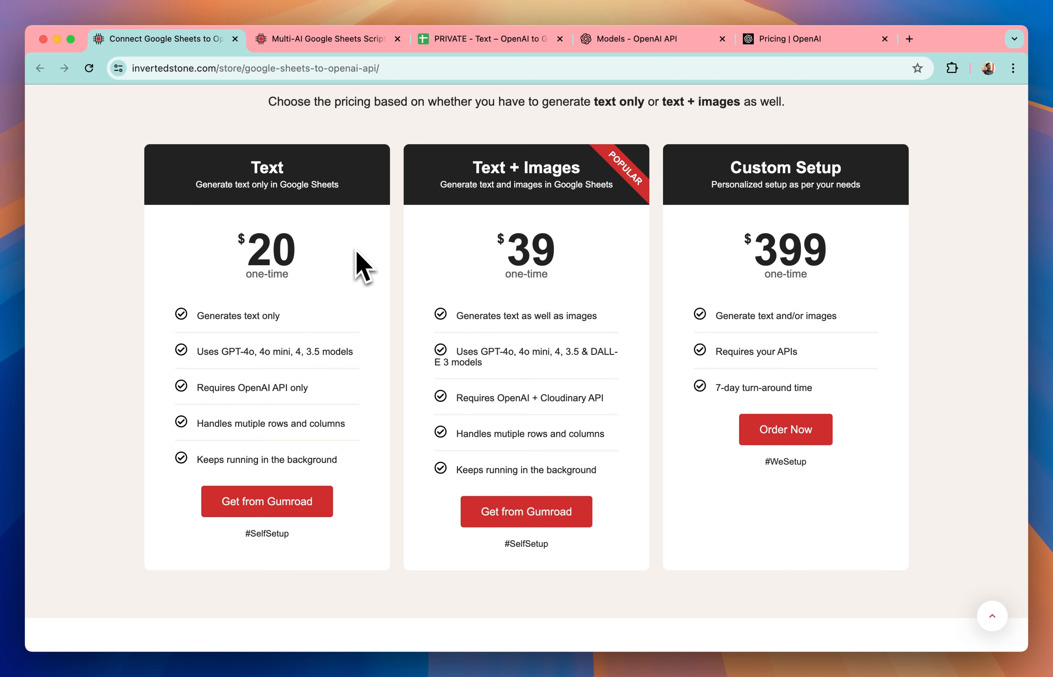
Inspect the laptop data sheet: Dell XPS 15 entry, model names, display size and first prompt formula.
{"action": "left_click", "coordinate": [489, 38]}
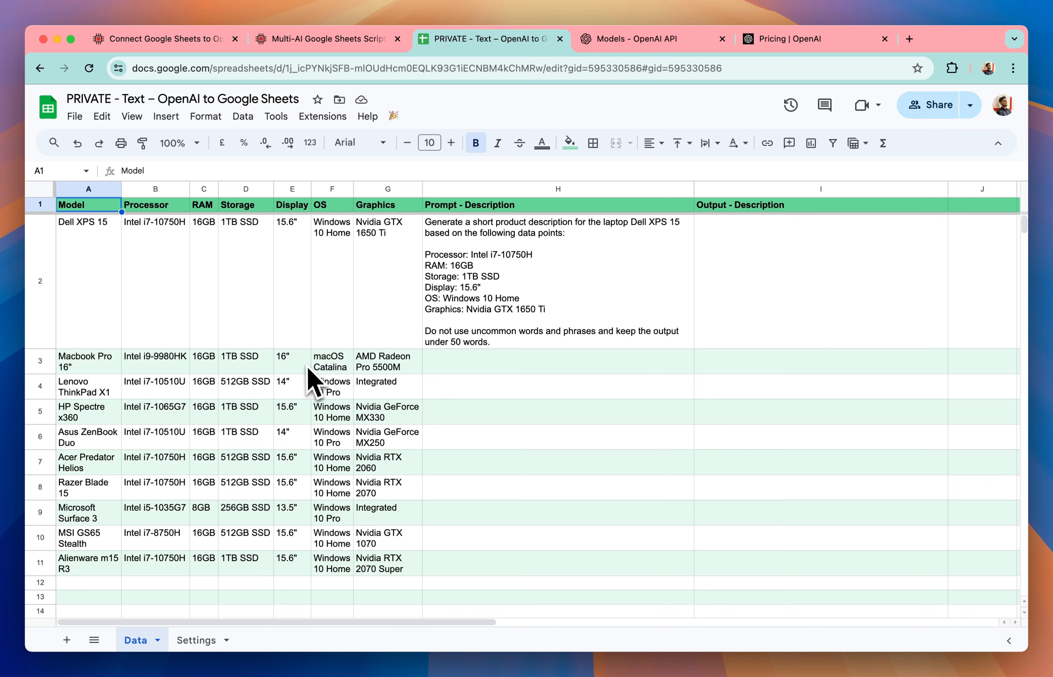
{"action": "mouse_move", "coordinate": [533, 400]}
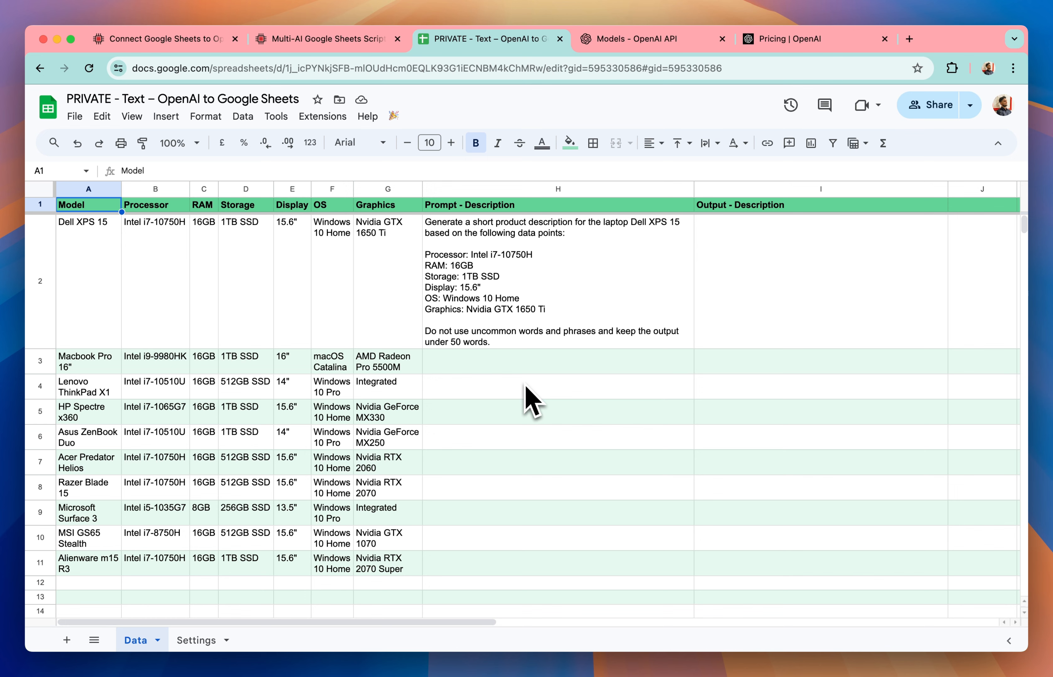
{"action": "left_click", "coordinate": [87, 221]}
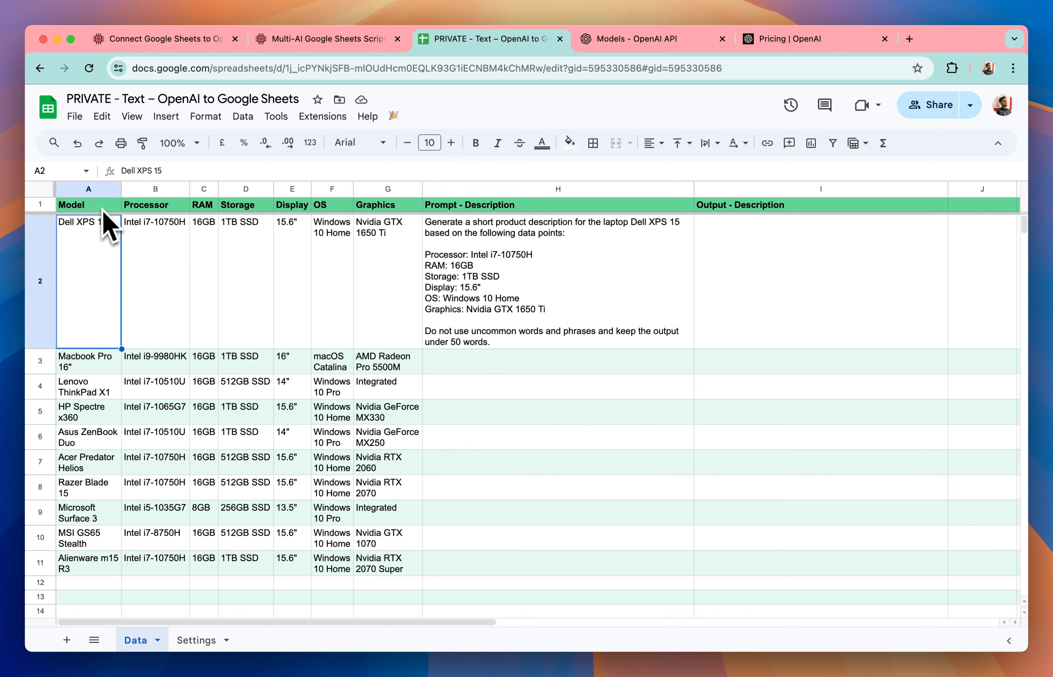
{"action": "left_click", "coordinate": [387, 438]}
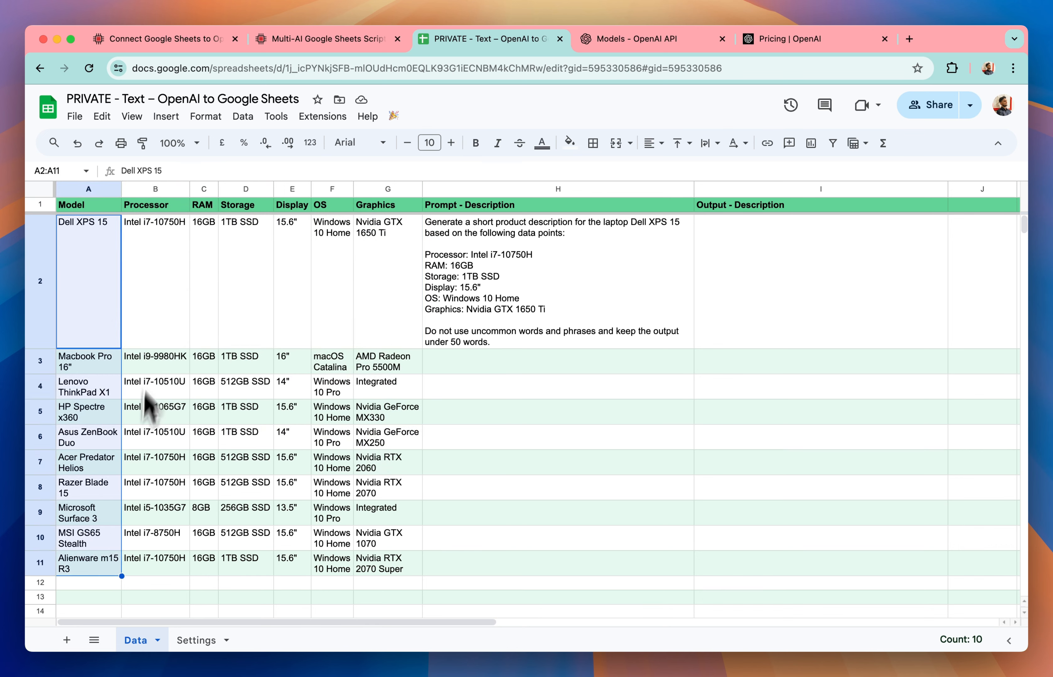
{"action": "left_click", "coordinate": [292, 280]}
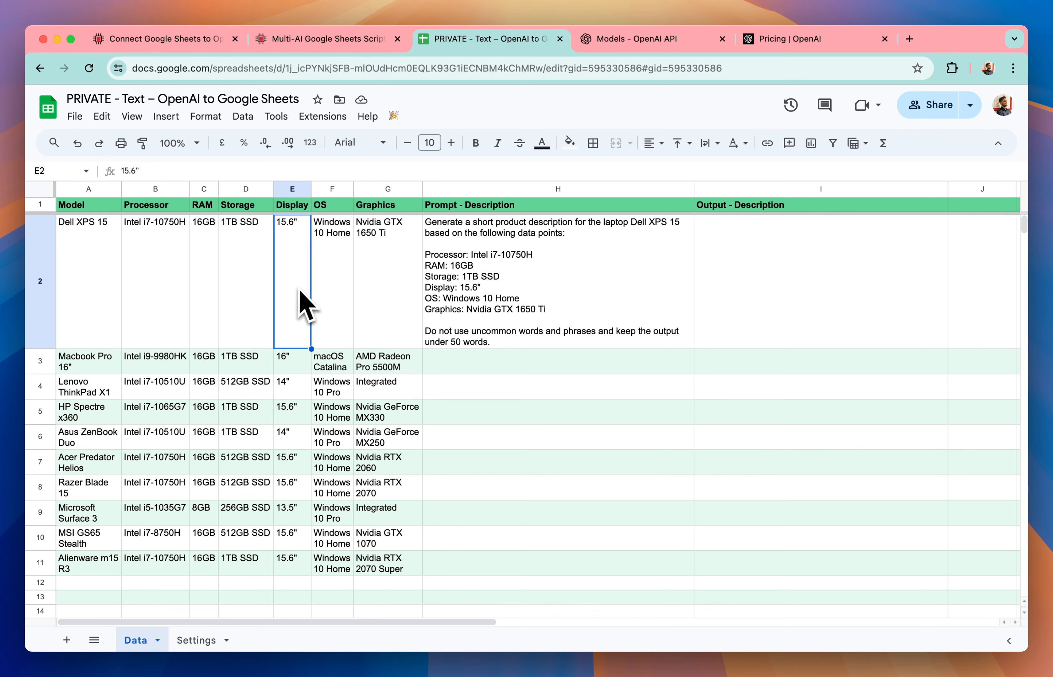
{"action": "left_click", "coordinate": [386, 280]}
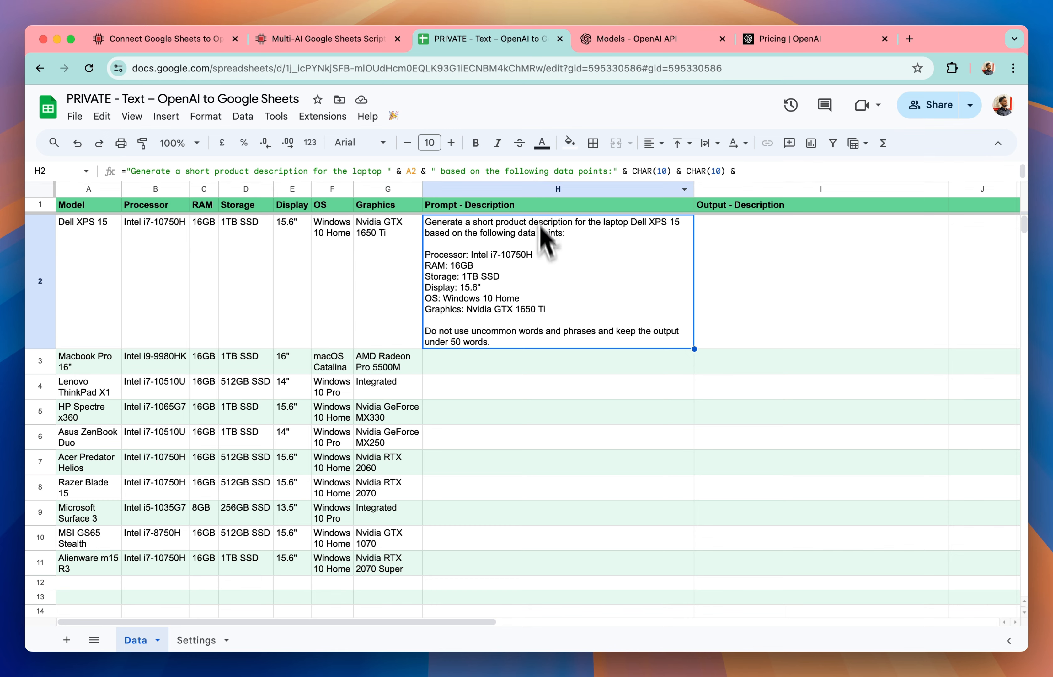
Show the complete H2 prompt formula joining specs with a 50-word output limit.
{"action": "left_click", "coordinate": [387, 283]}
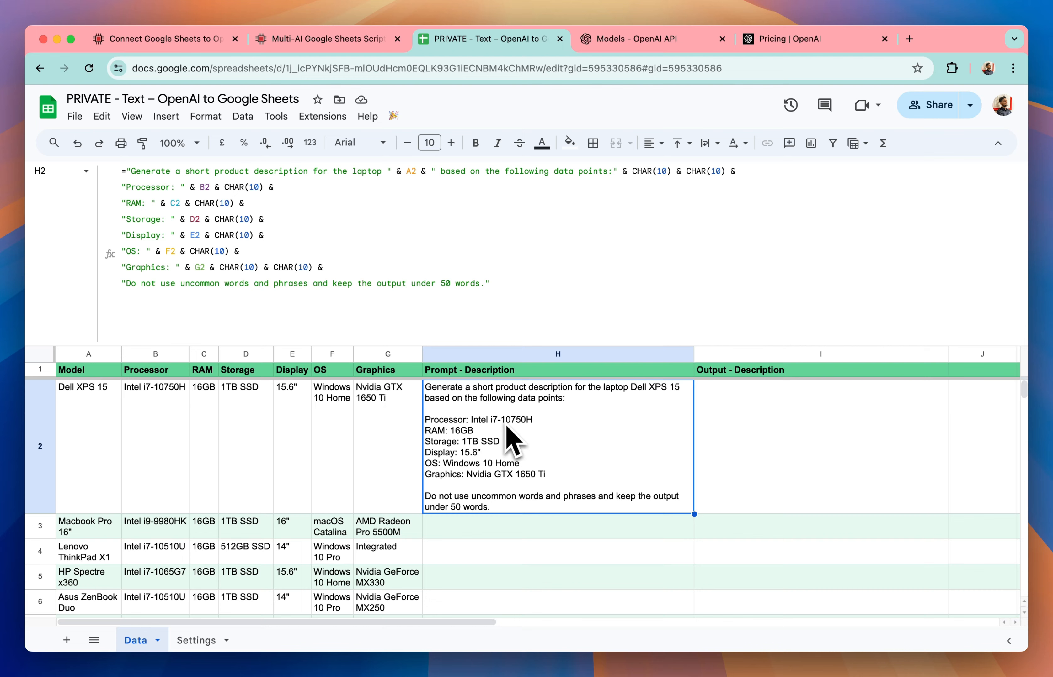
{"action": "mouse_move", "coordinate": [137, 201]}
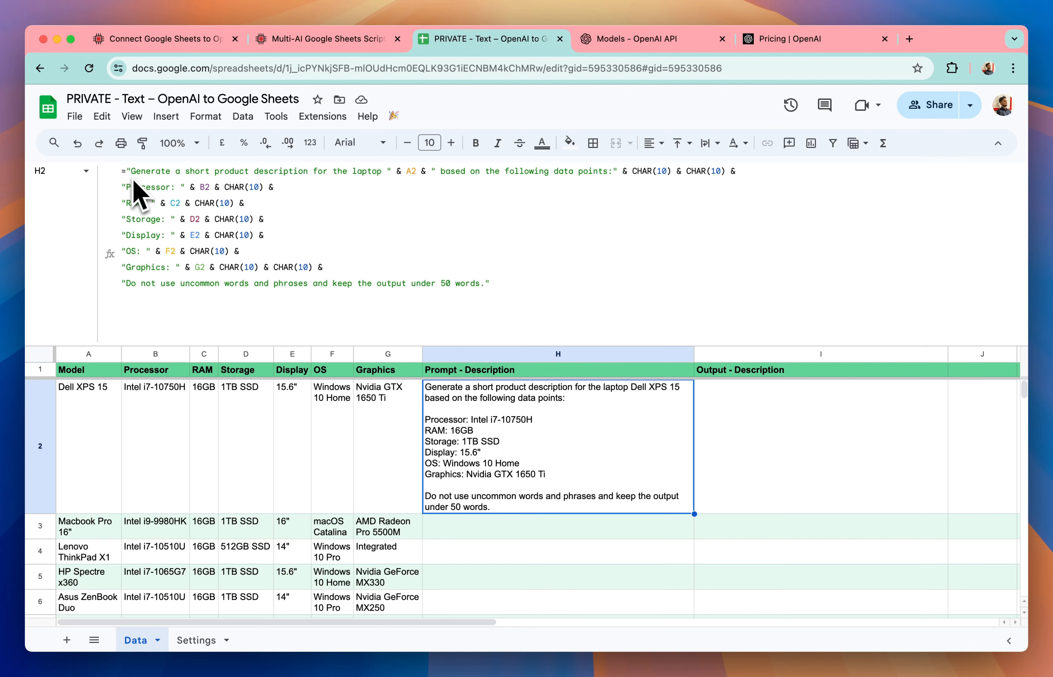
{"action": "mouse_move", "coordinate": [372, 195]}
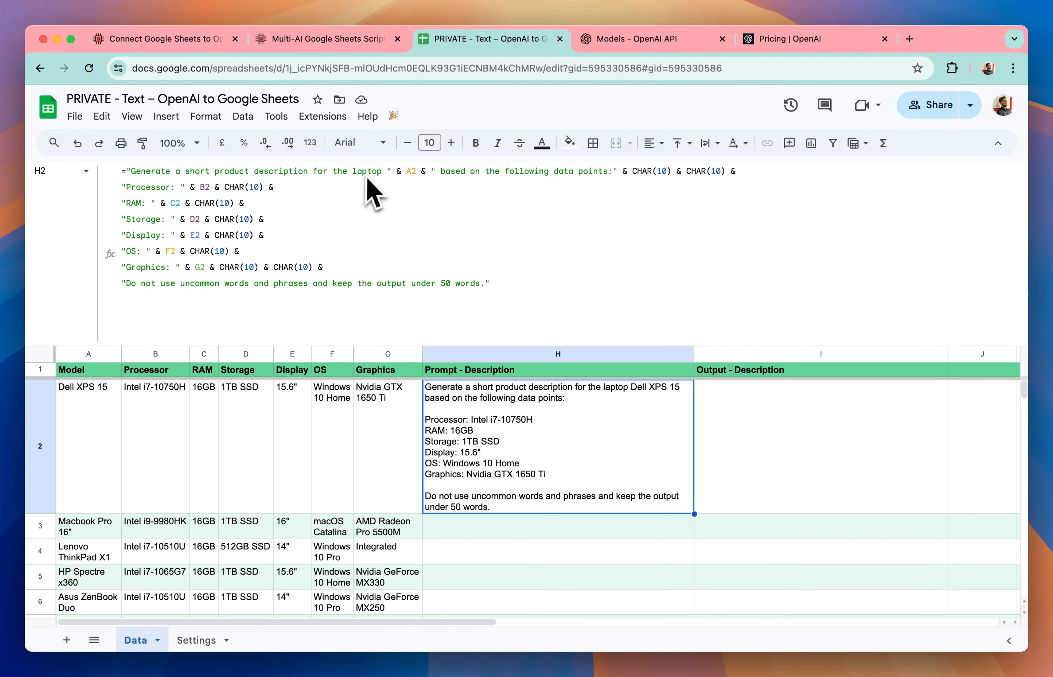
{"action": "mouse_move", "coordinate": [413, 221]}
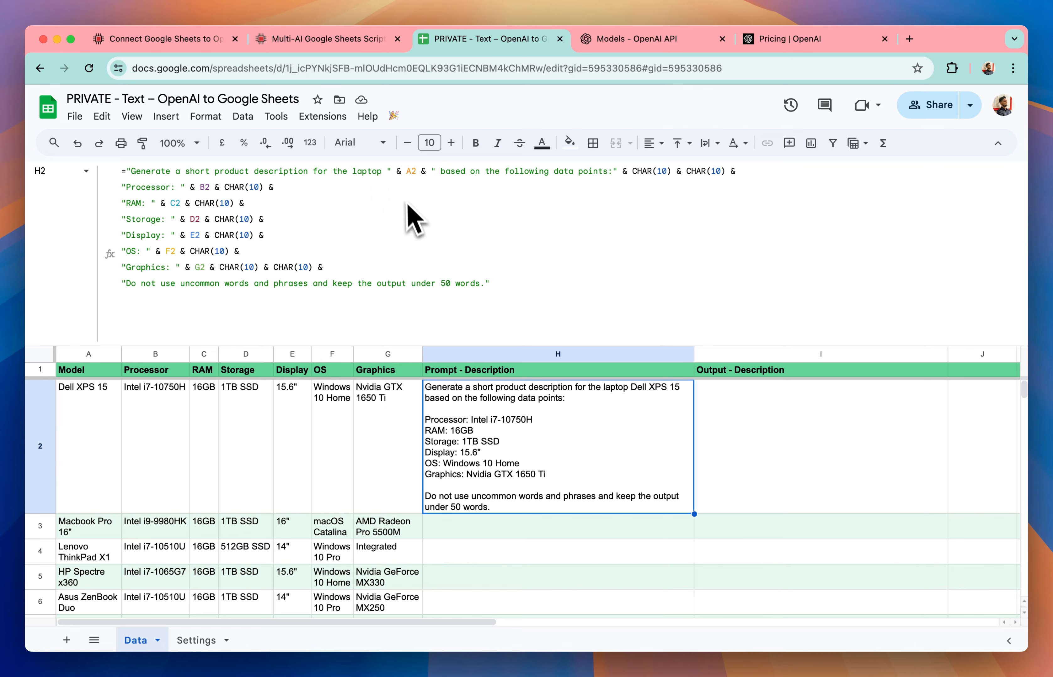
{"action": "mouse_move", "coordinate": [99, 552]}
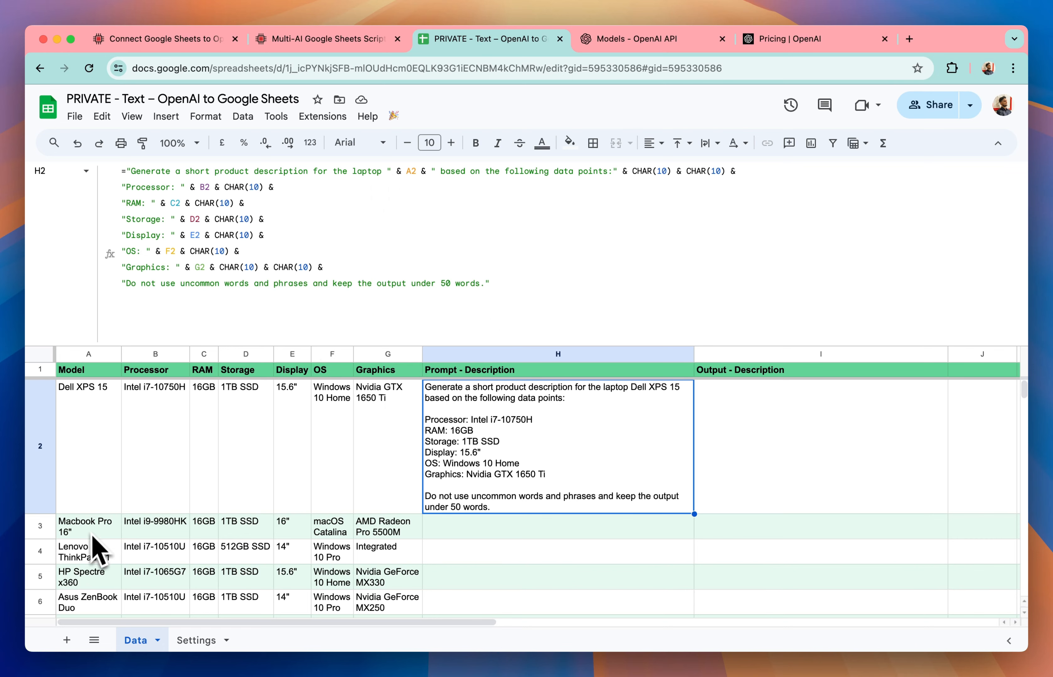
{"action": "mouse_move", "coordinate": [573, 182]}
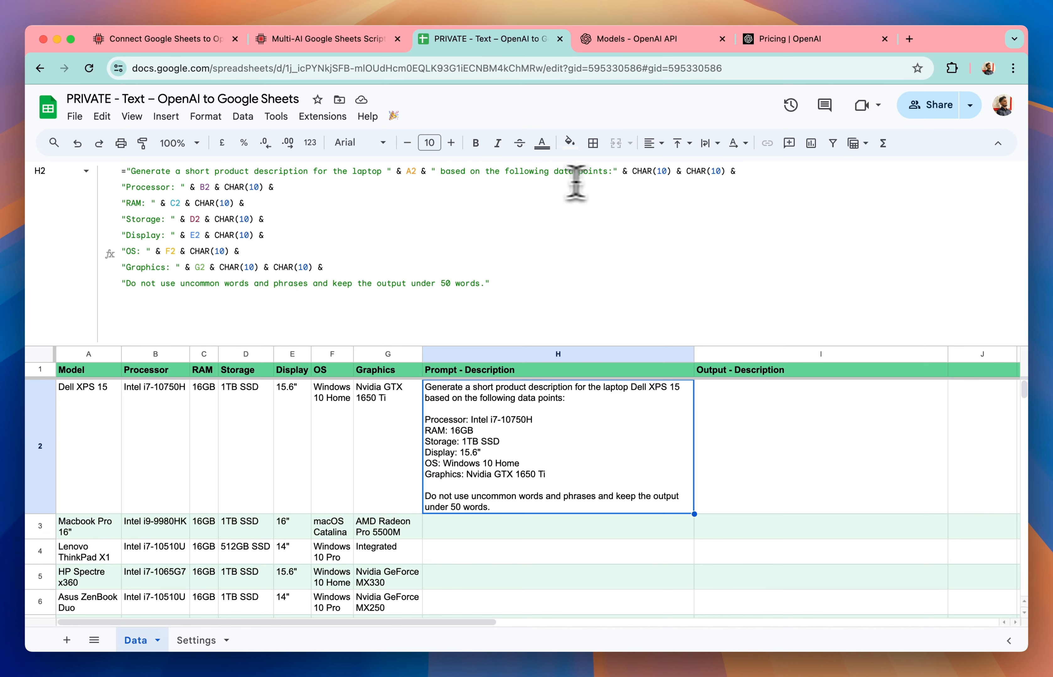
{"action": "mouse_move", "coordinate": [160, 207]}
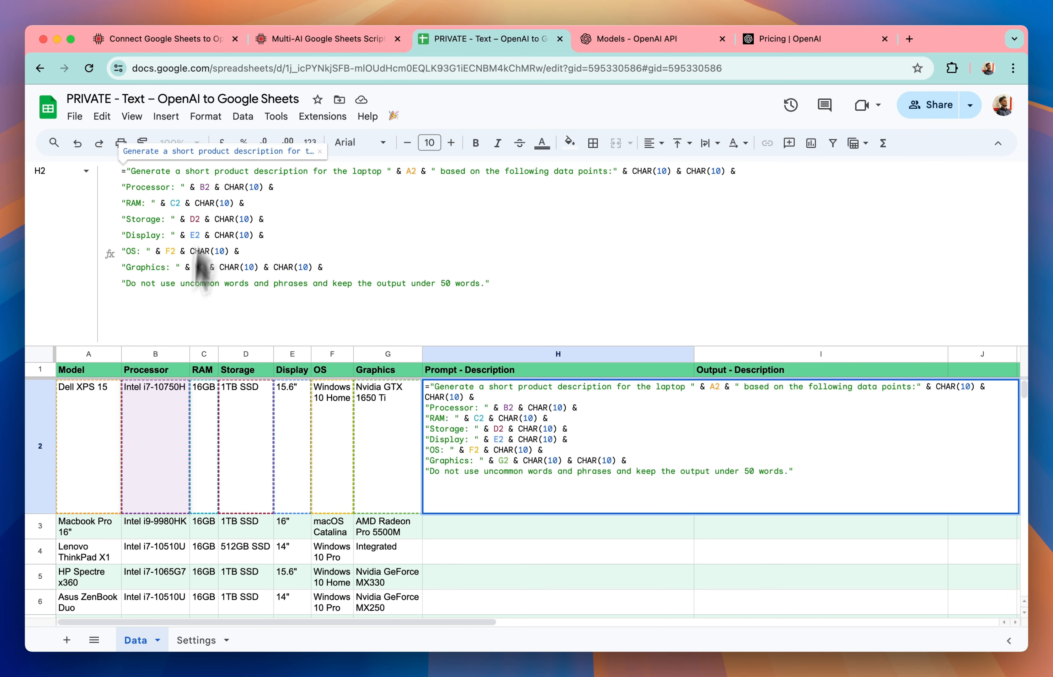
{"action": "mouse_move", "coordinate": [207, 339]}
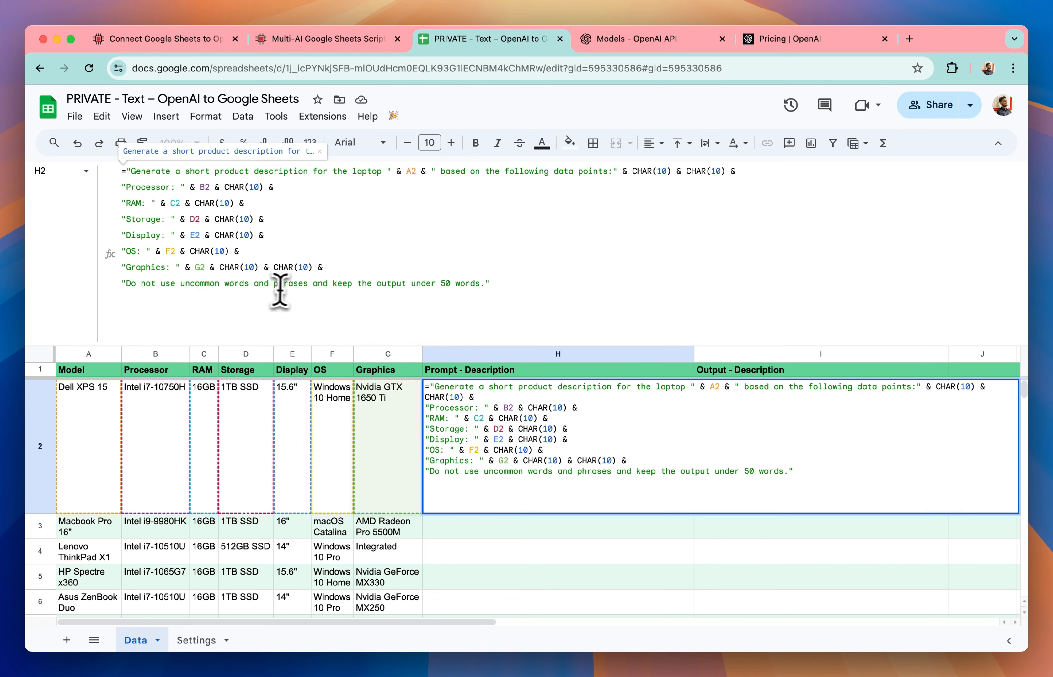
{"action": "mouse_move", "coordinate": [440, 283]}
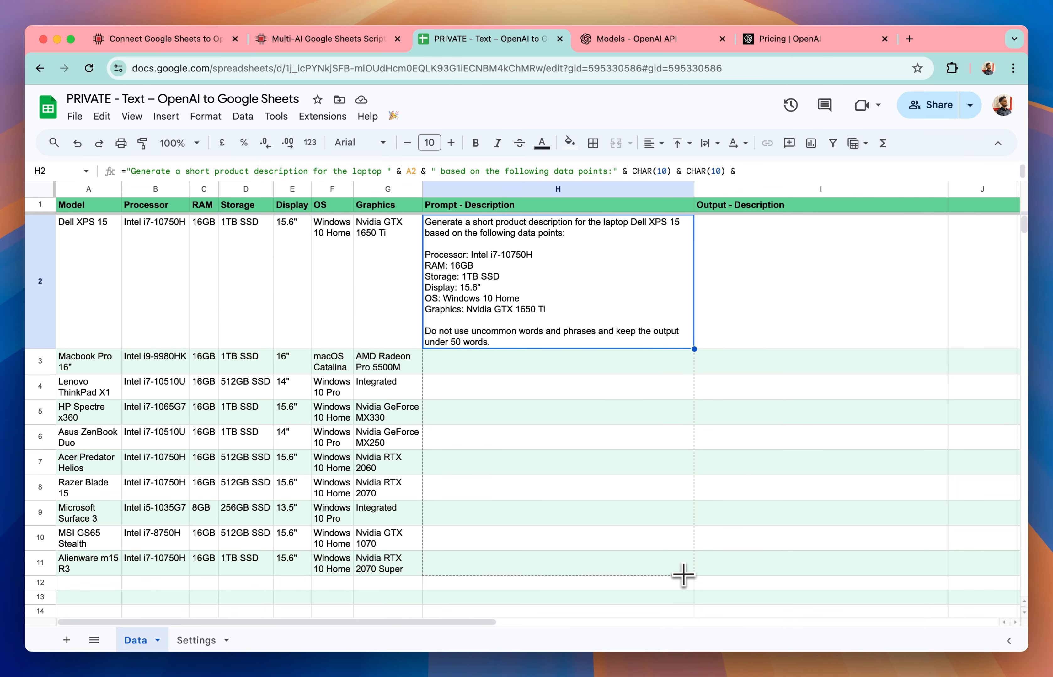
Review the generated prompts down column H, then go to the Settings sheet.
{"action": "scroll", "scroll_direction": "down", "scroll_amount": 3}
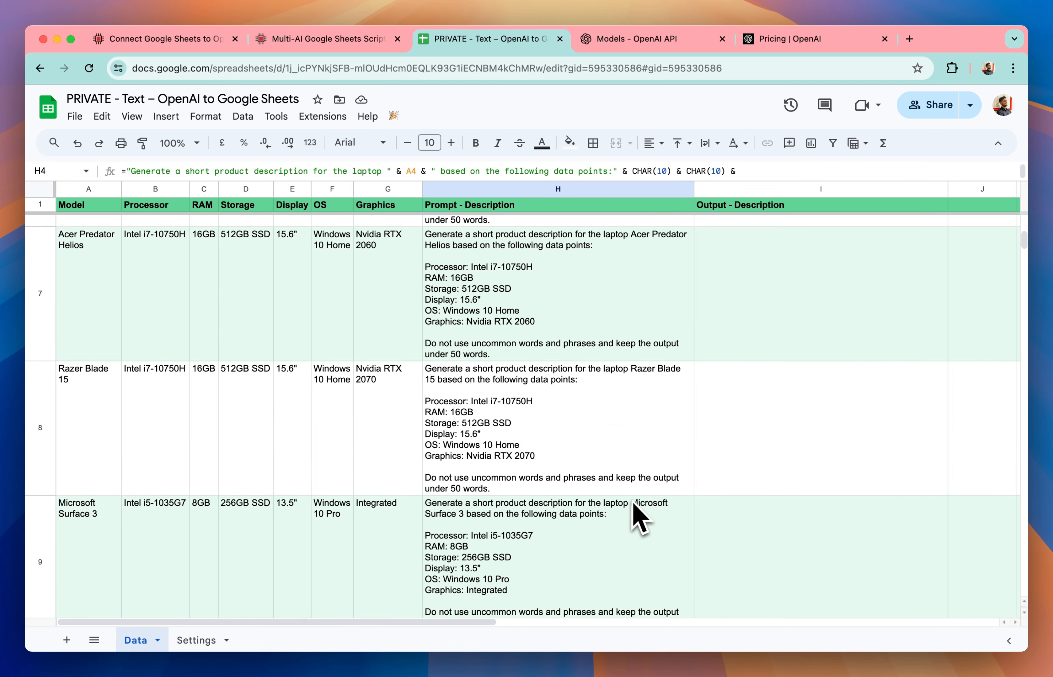
{"action": "scroll", "scroll_direction": "up", "scroll_amount": 3}
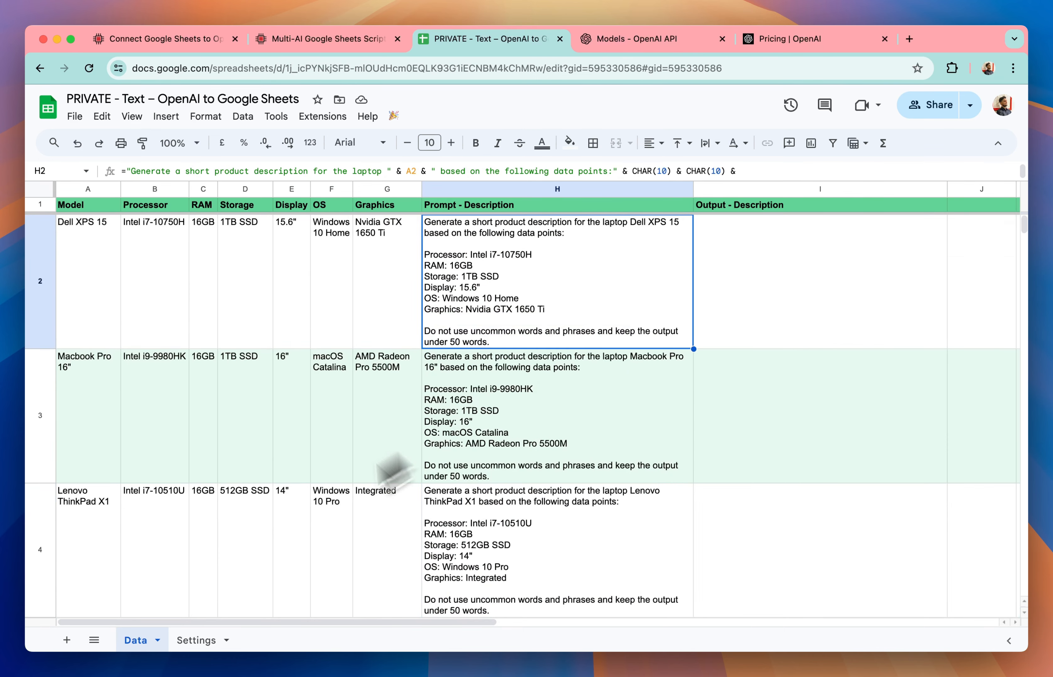
{"action": "left_click", "coordinate": [197, 640]}
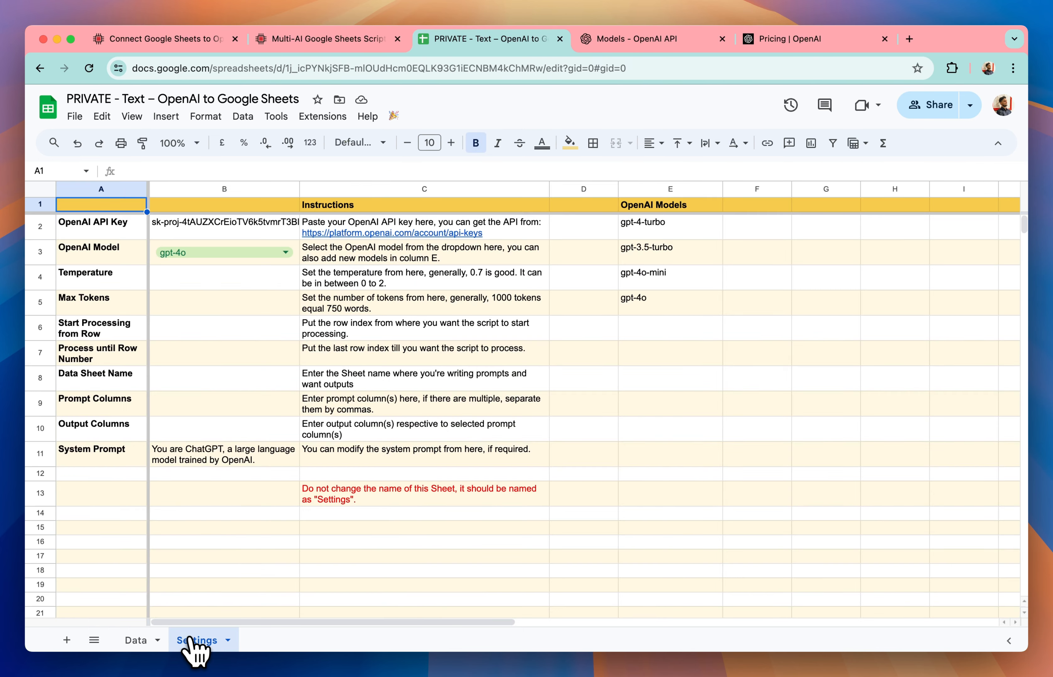
Set the Temperature setting to 0.7.
{"action": "left_click", "coordinate": [101, 226]}
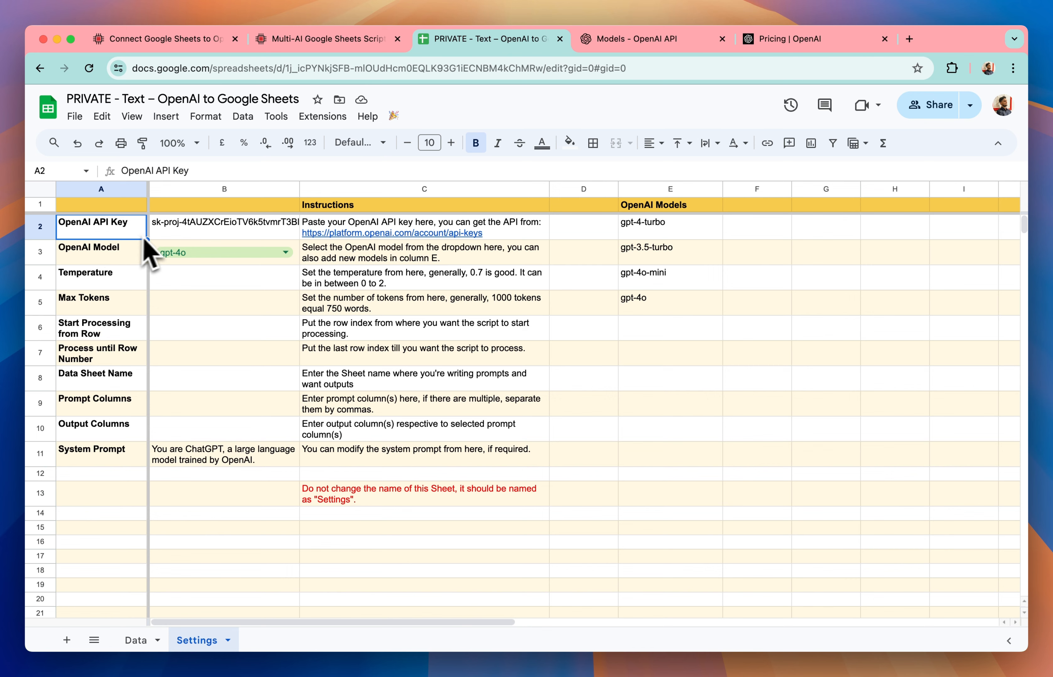
{"action": "mouse_move", "coordinate": [204, 259]}
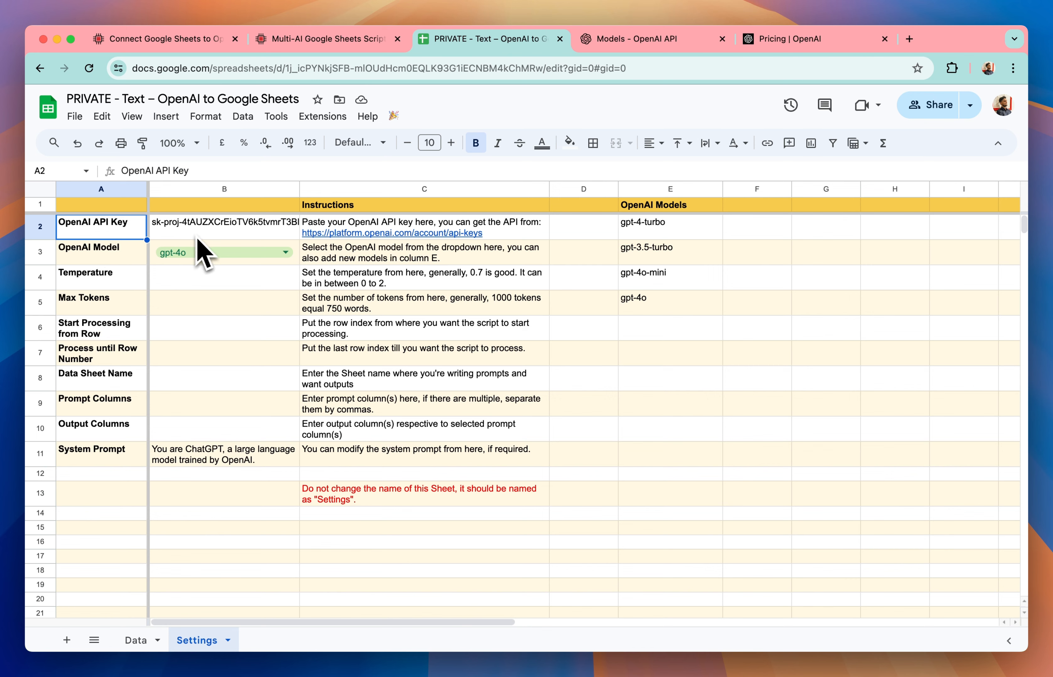
{"action": "left_click", "coordinate": [223, 277]}
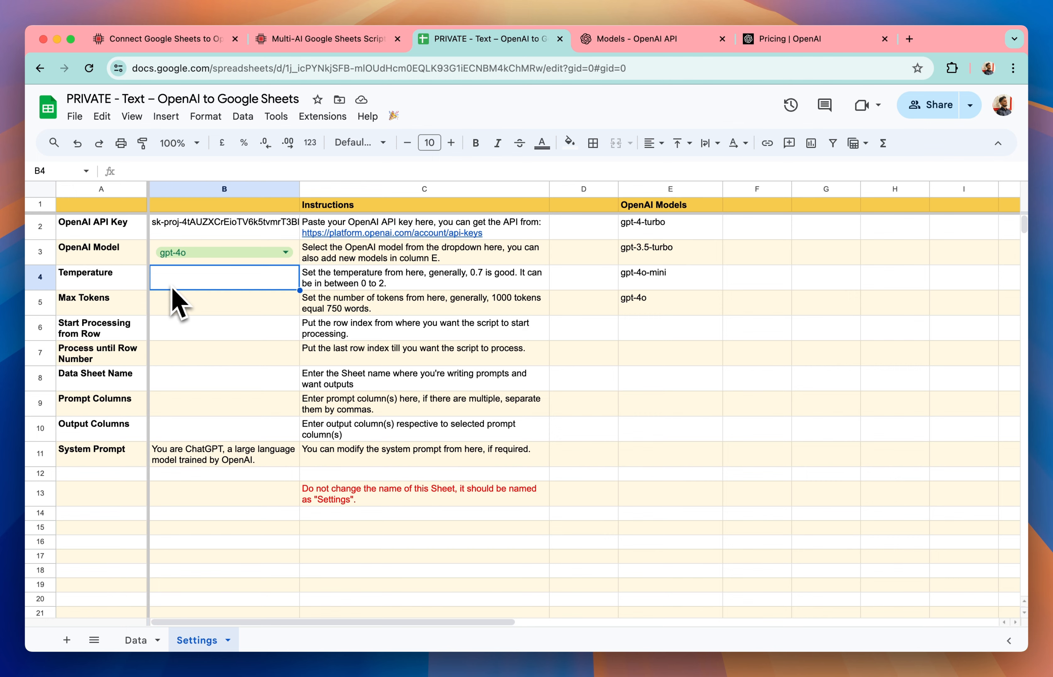
{"action": "left_click", "coordinate": [223, 428]}
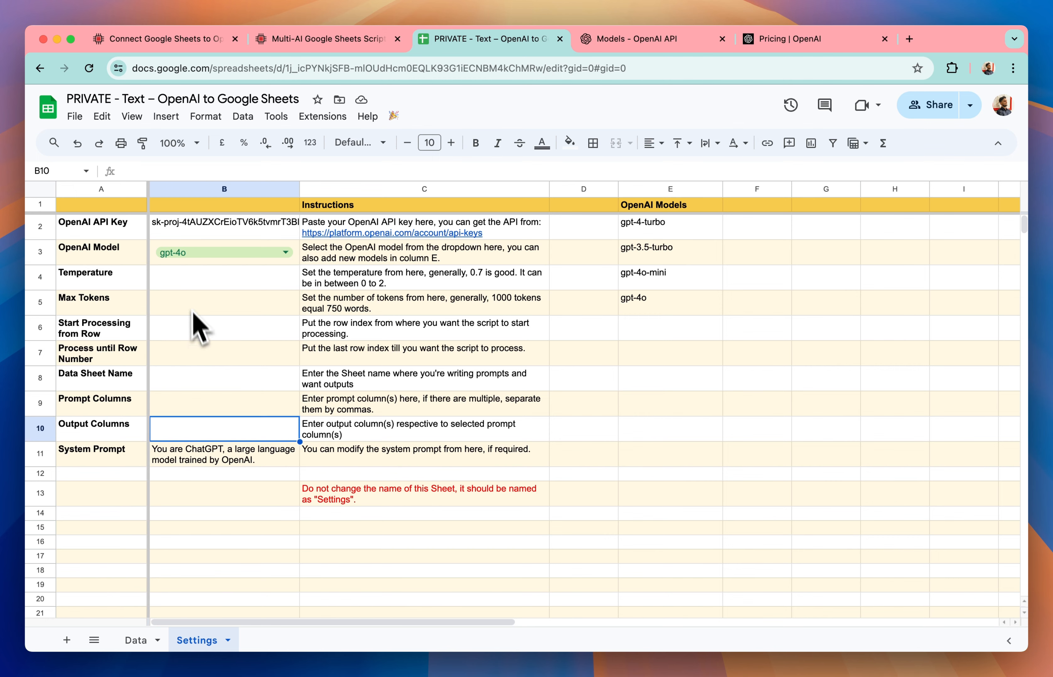
{"action": "left_click", "coordinate": [223, 277]}
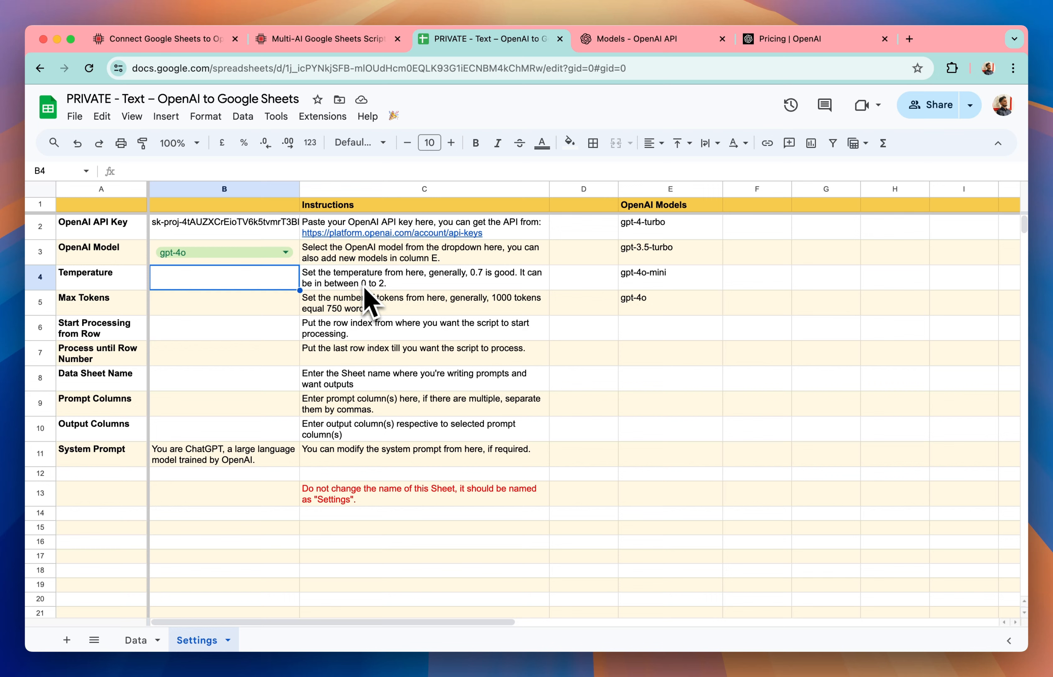
{"action": "mouse_move", "coordinate": [255, 302]}
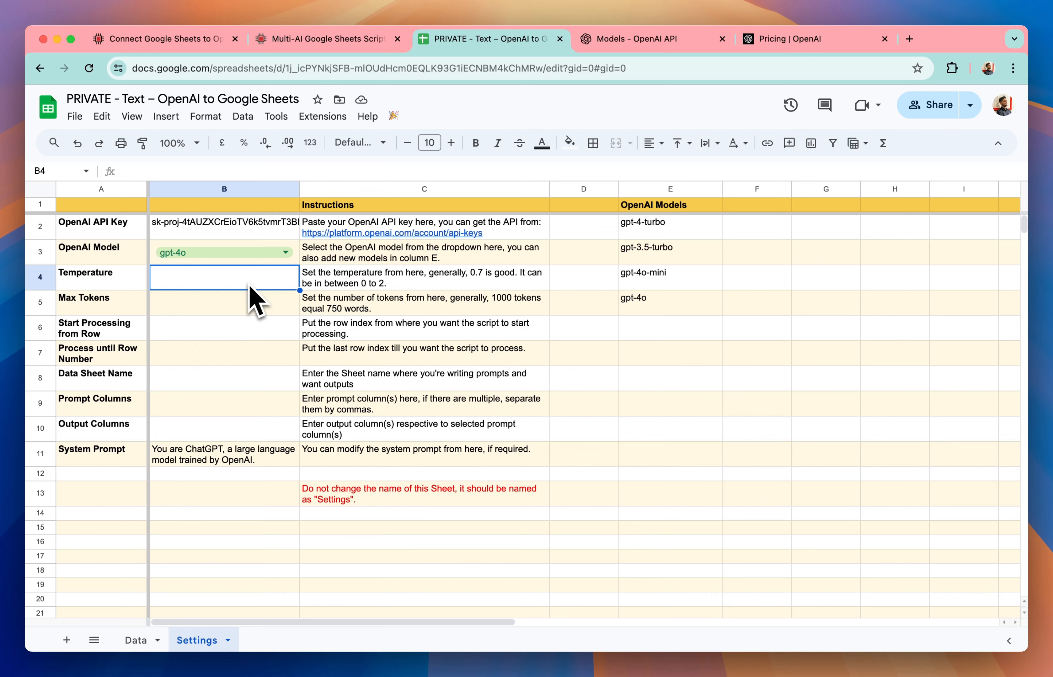
{"action": "type", "text": "0.7"}
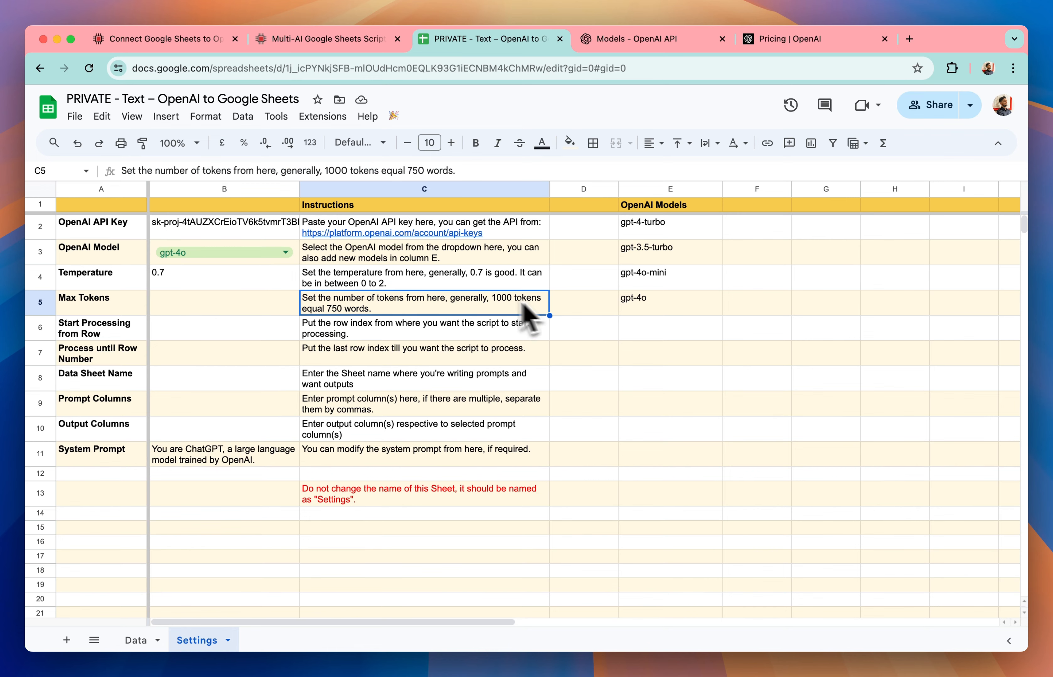
Set Max Tokens to 1000 and check the Data sheet rows against Start Processing from Row.
{"action": "left_click", "coordinate": [223, 303]}
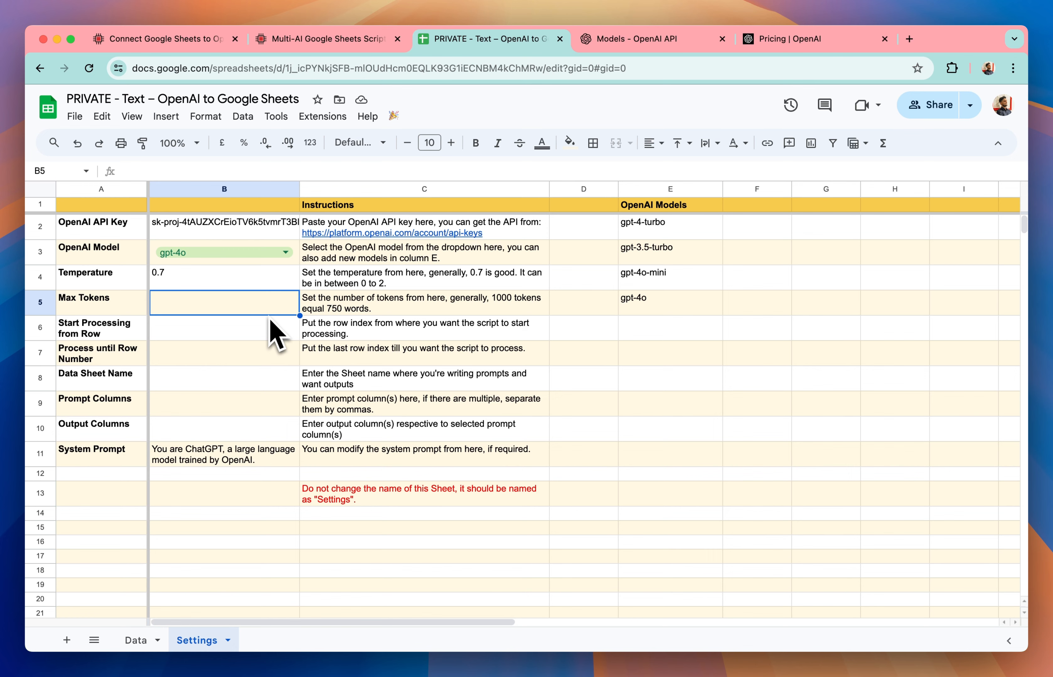
{"action": "type", "text": "10"}
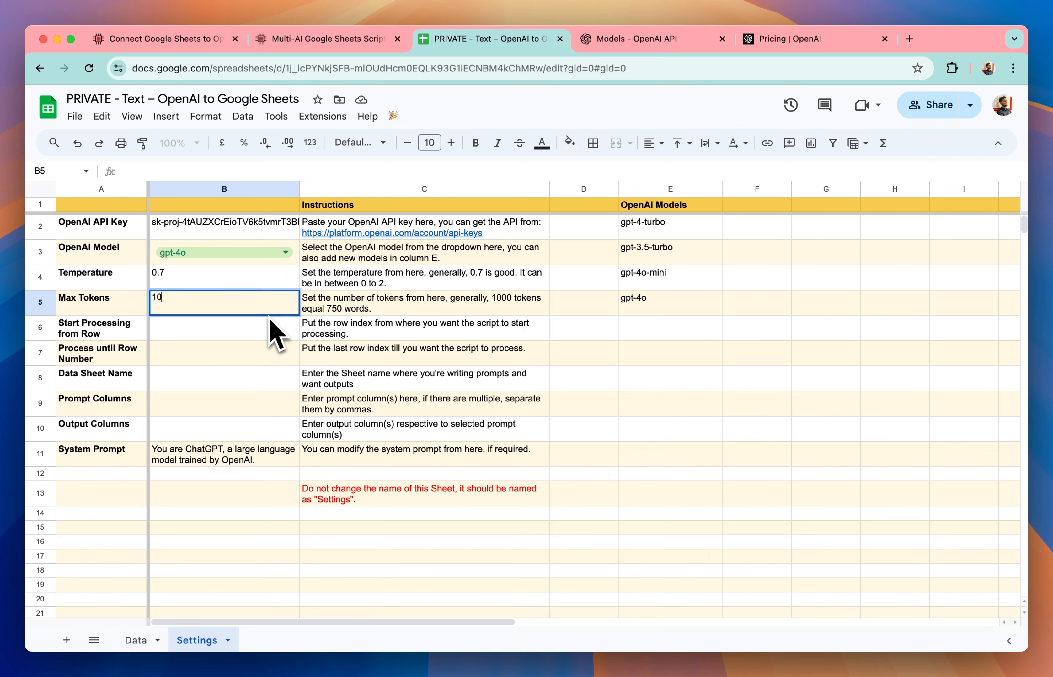
{"action": "type", "text": "1000"}
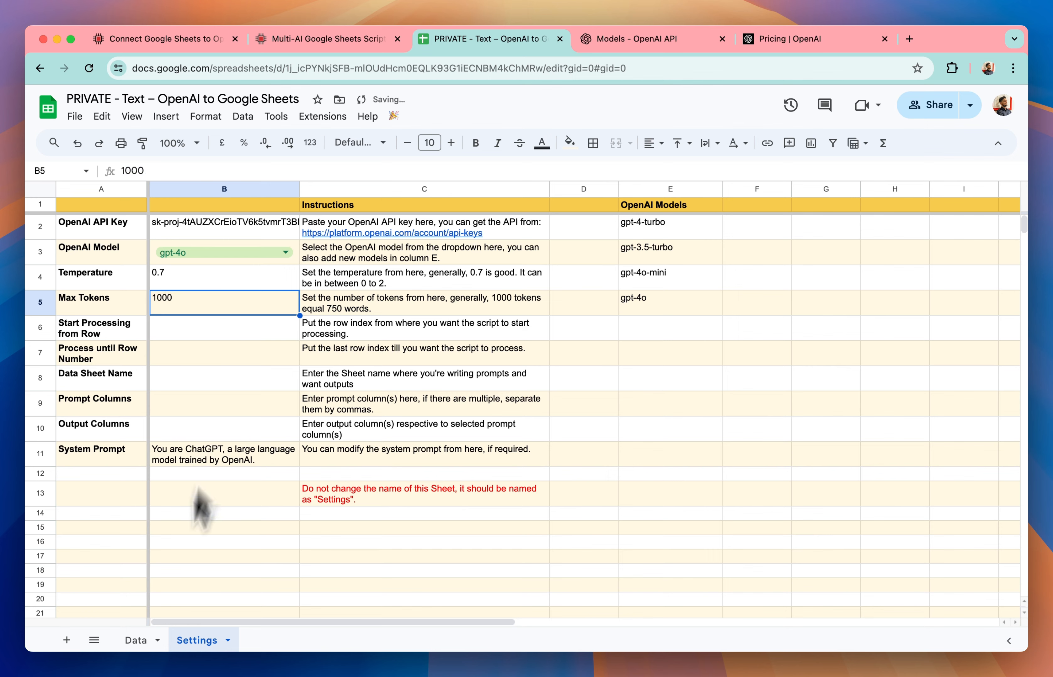
{"action": "left_click", "coordinate": [135, 639]}
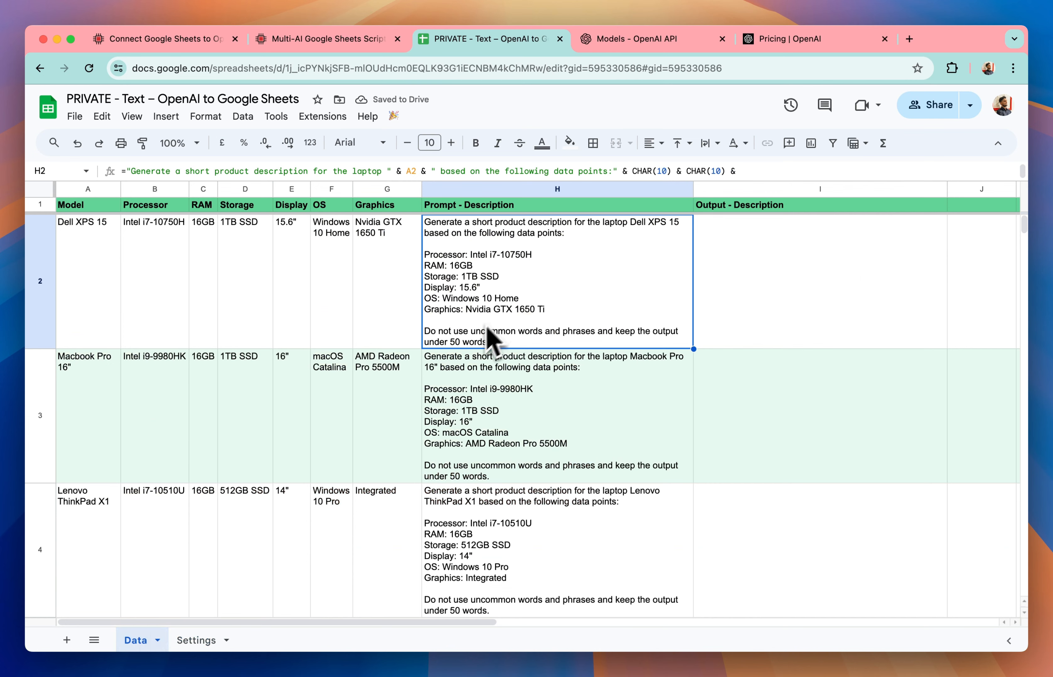
{"action": "mouse_move", "coordinate": [362, 470]}
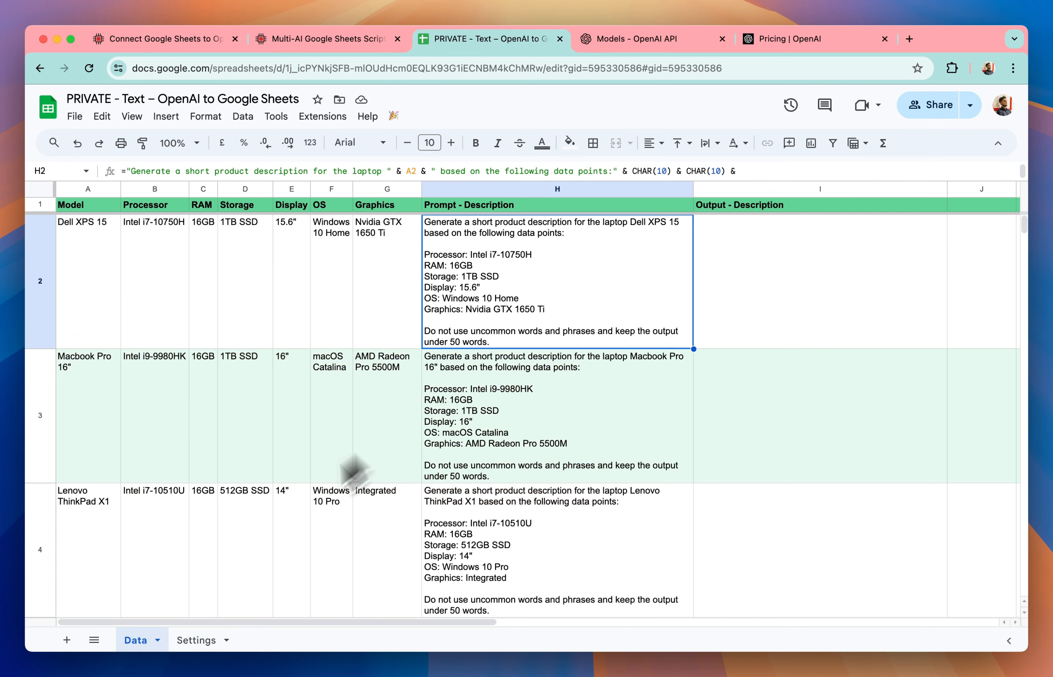
{"action": "left_click", "coordinate": [197, 639]}
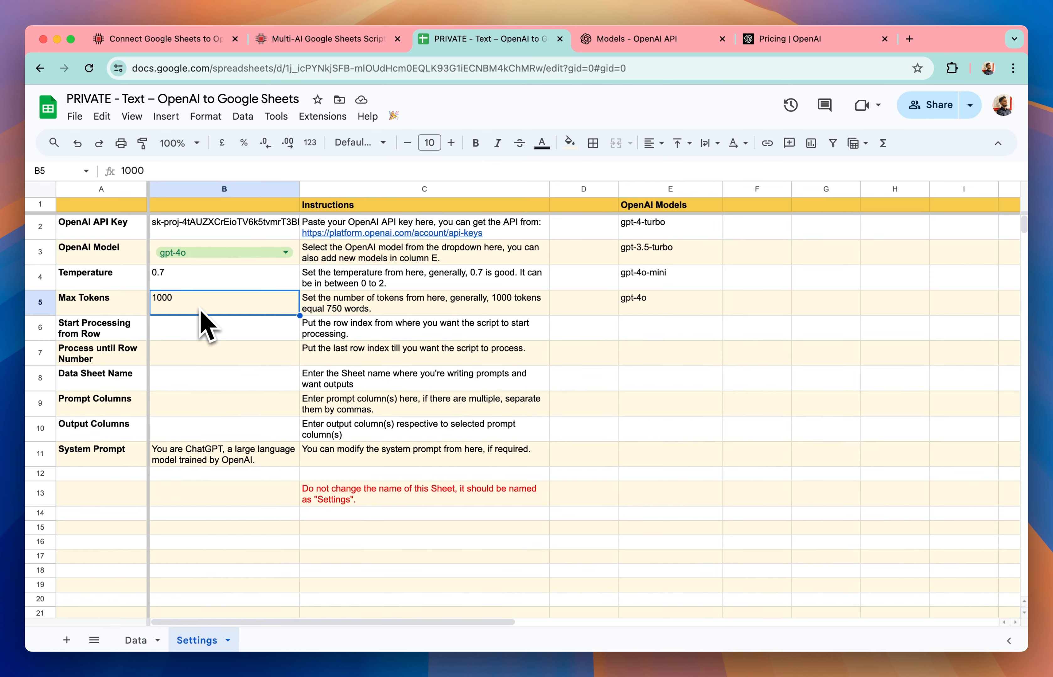
{"action": "left_click", "coordinate": [224, 328]}
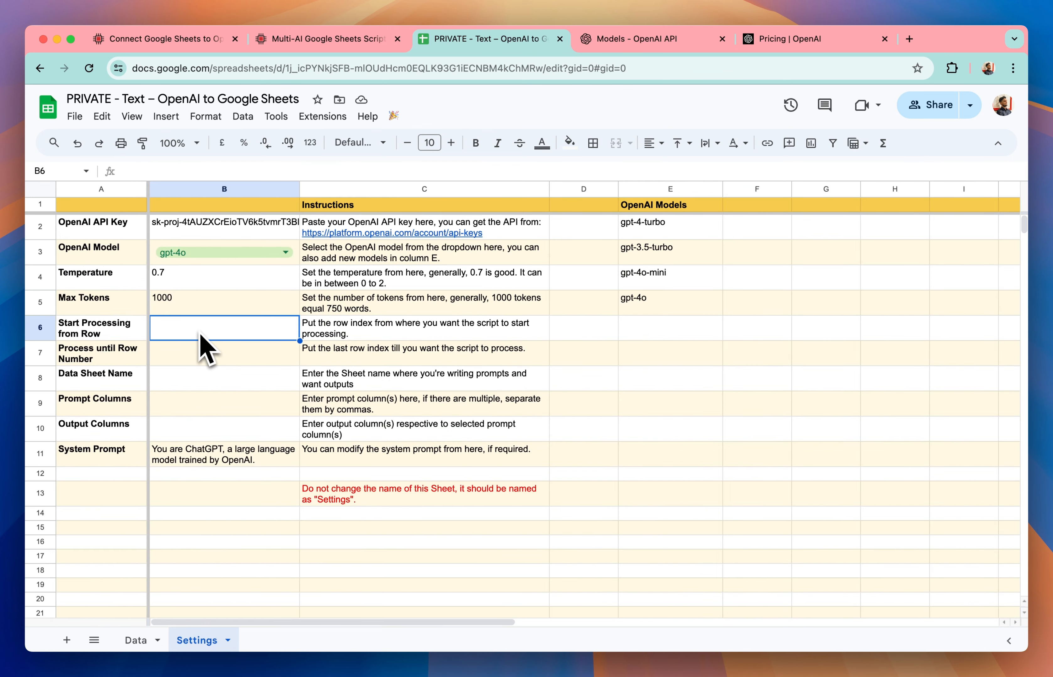
{"action": "left_click", "coordinate": [135, 640]}
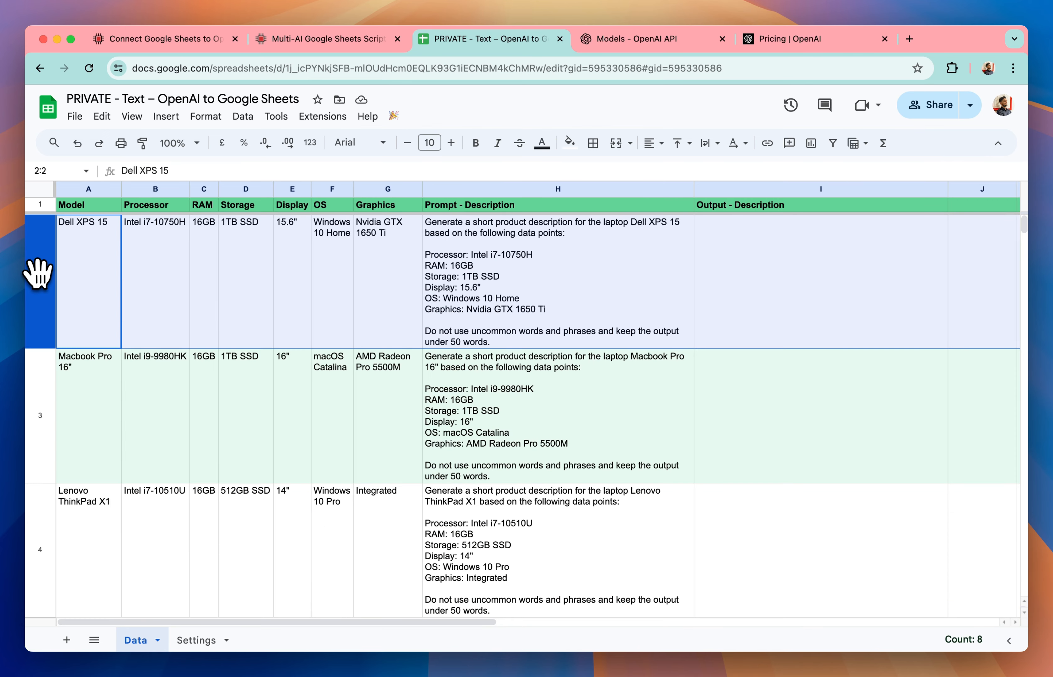
Confirm Data as the data sheet name, with prompts read from column H and outputs to column I.
{"action": "scroll", "scroll_direction": "down", "scroll_amount": 3}
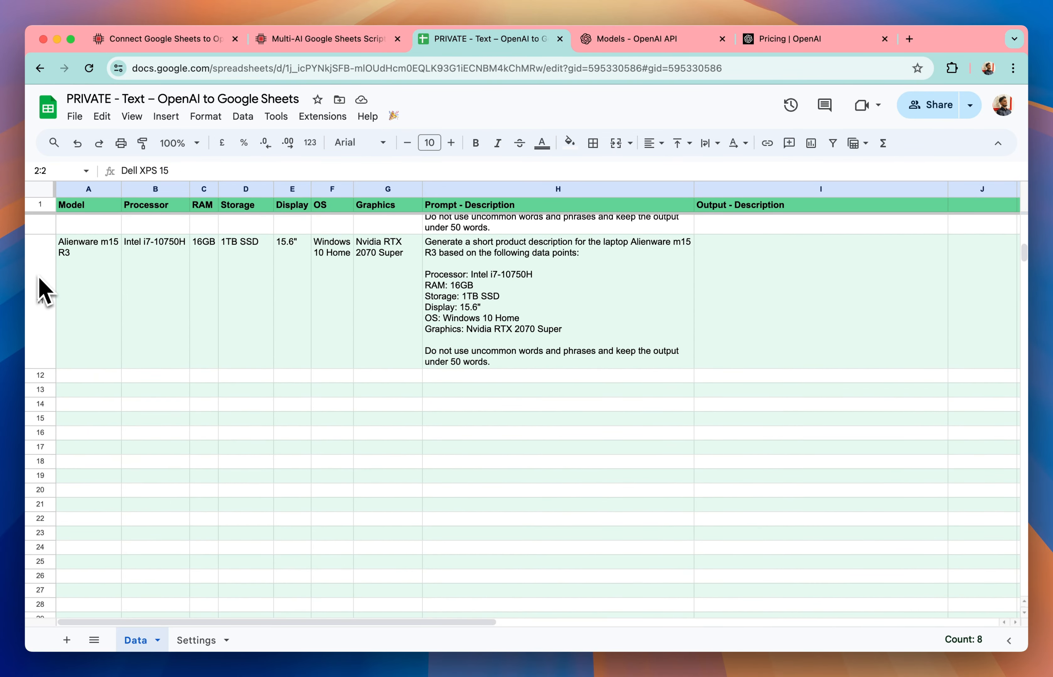
{"action": "left_click", "coordinate": [198, 640]}
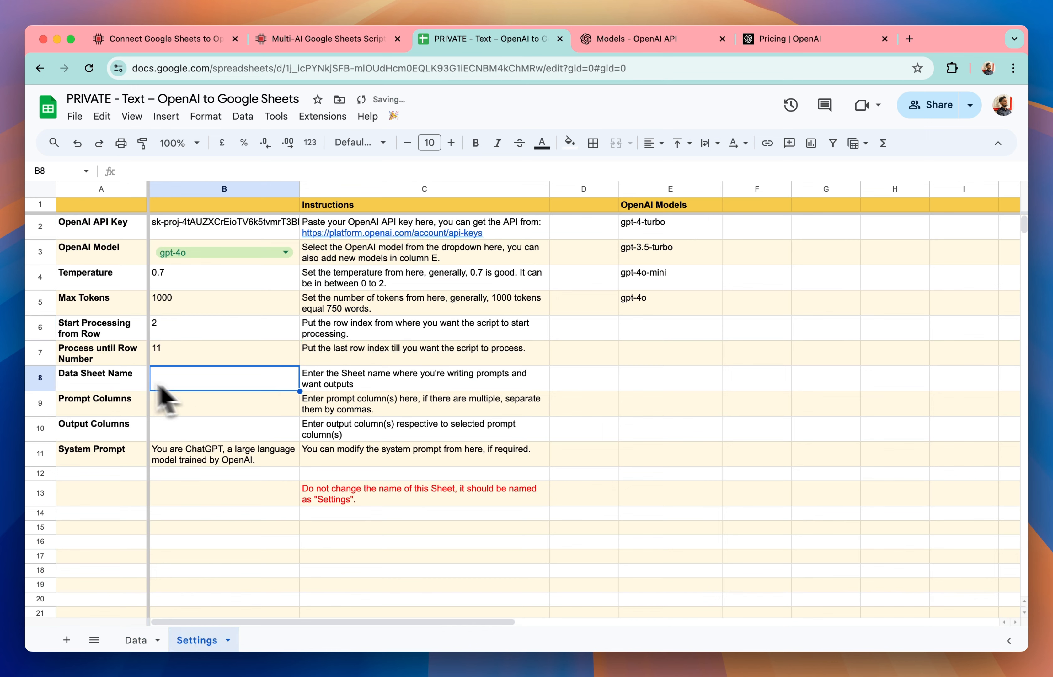
{"action": "left_click", "coordinate": [136, 640]}
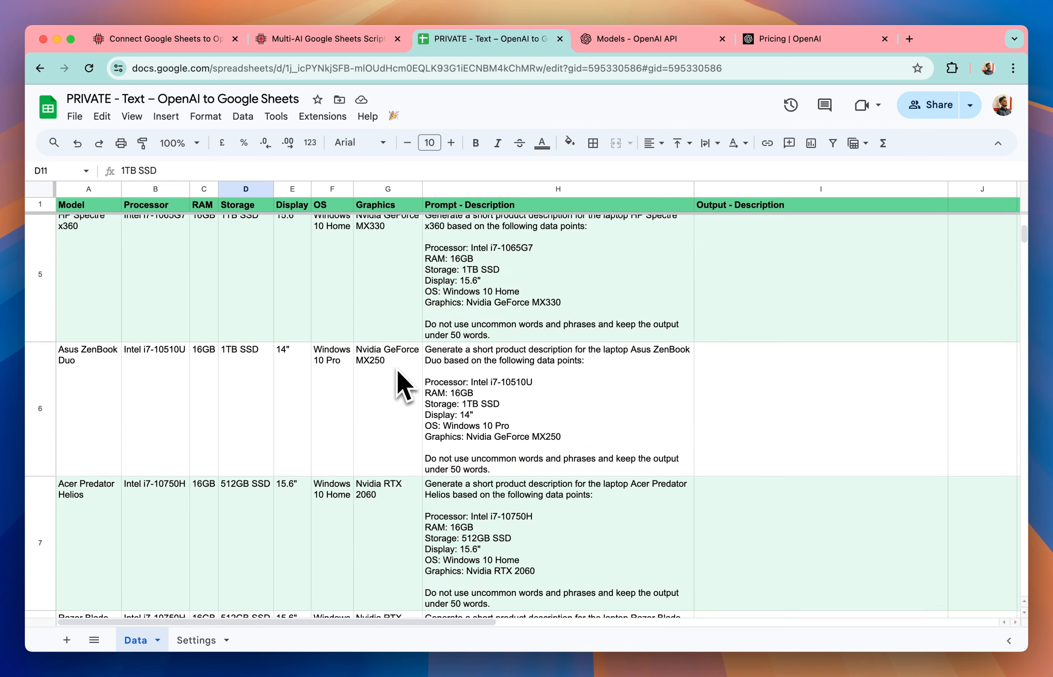
{"action": "scroll", "scroll_direction": "up", "scroll_amount": 3}
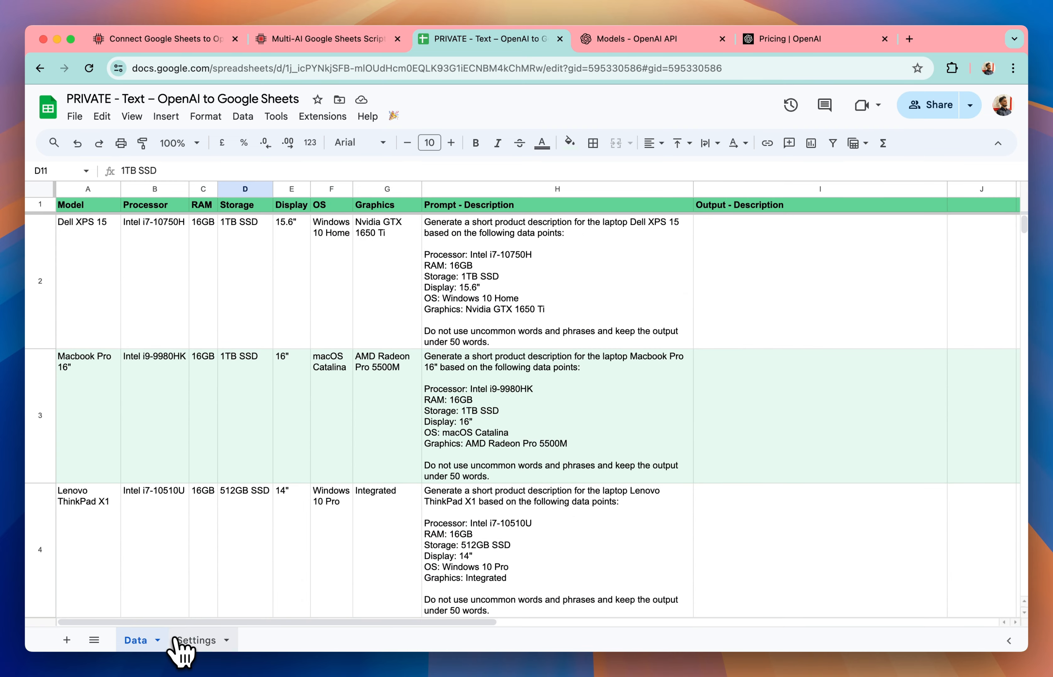
{"action": "left_click", "coordinate": [195, 640]}
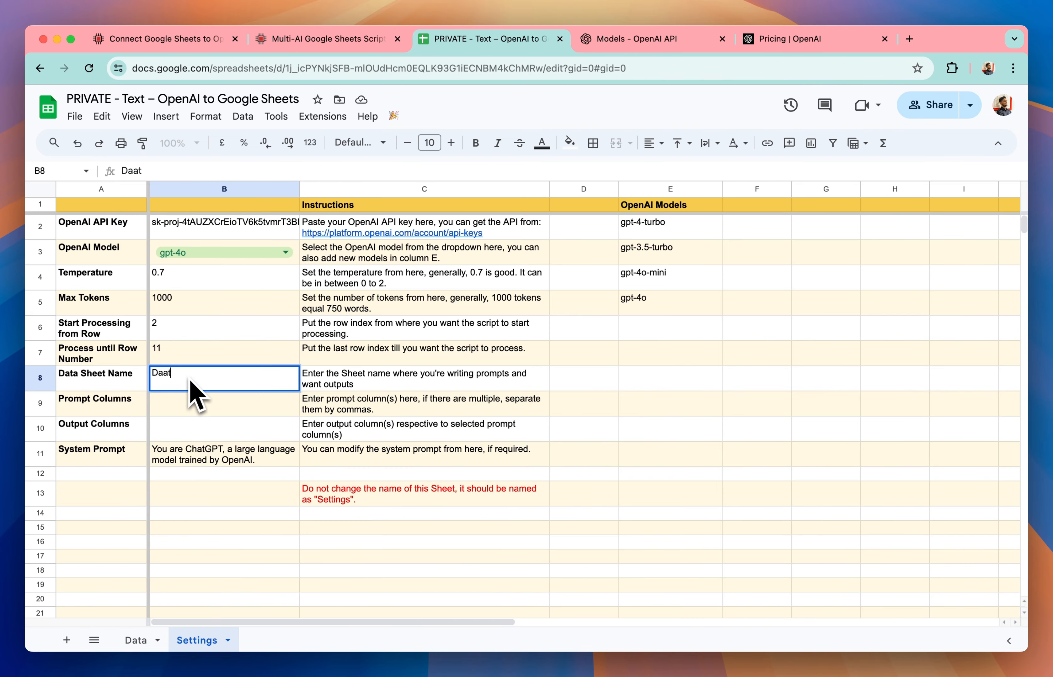
{"action": "key", "text": "enter"}
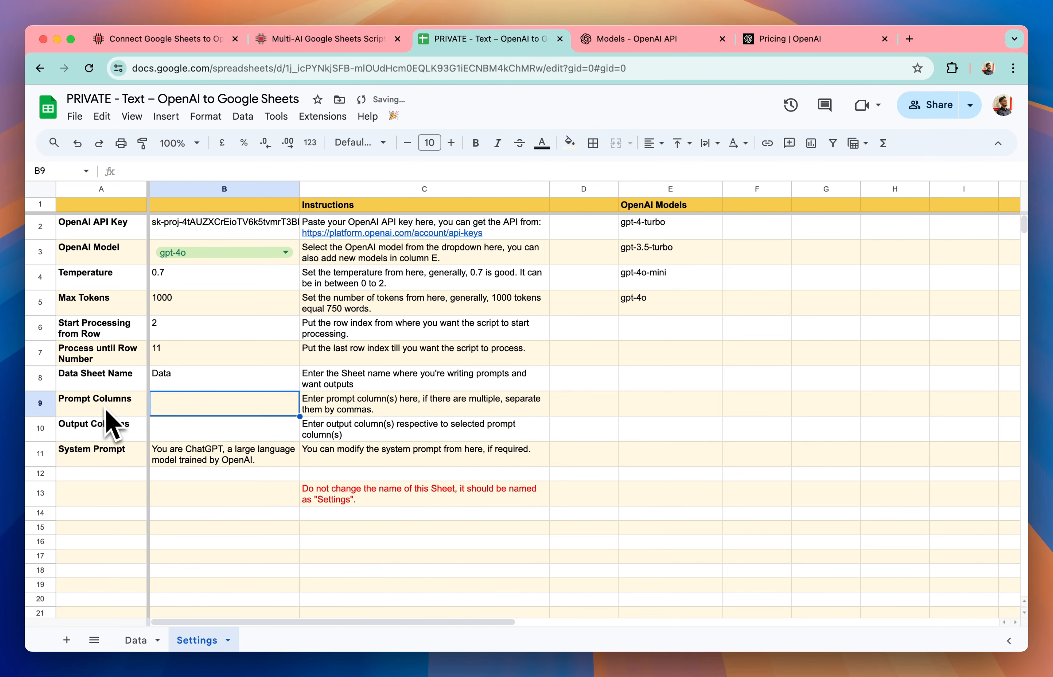
{"action": "left_click", "coordinate": [135, 640]}
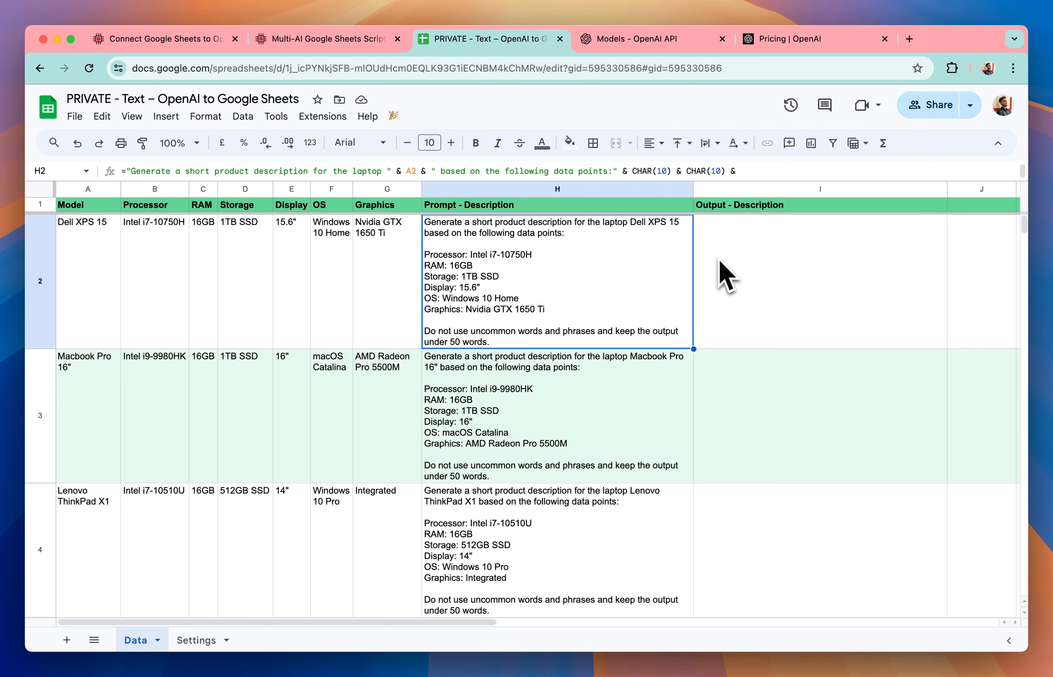
{"action": "left_click", "coordinate": [197, 640]}
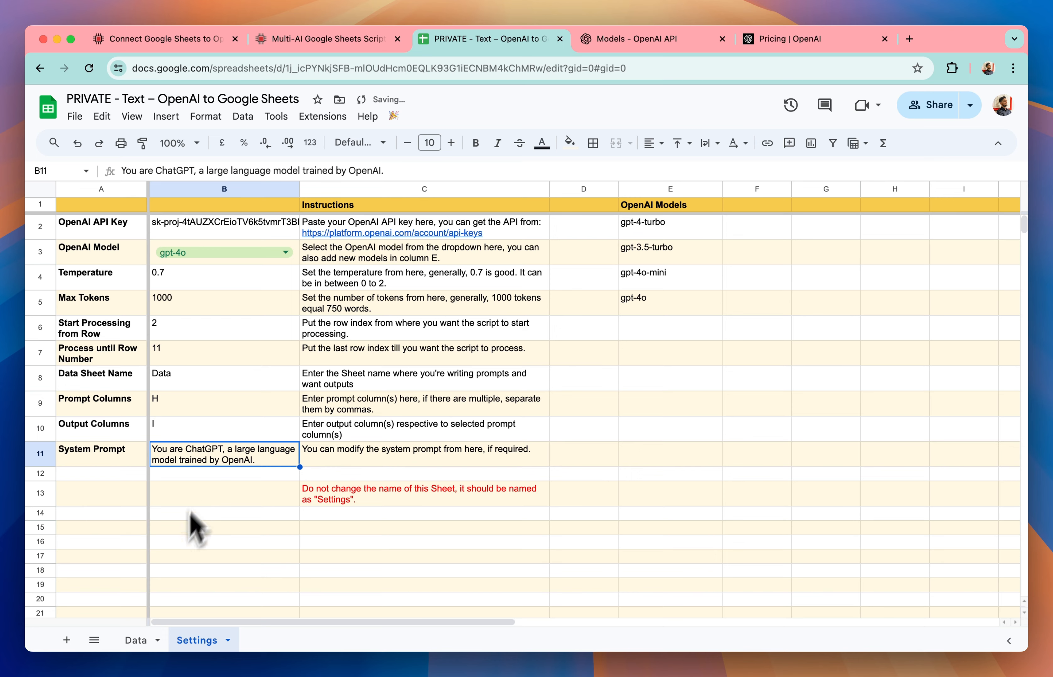
Choose gpt-4o-mini as the model, let it describe the first three laptops, then cancel the script.
{"action": "left_click", "coordinate": [135, 640]}
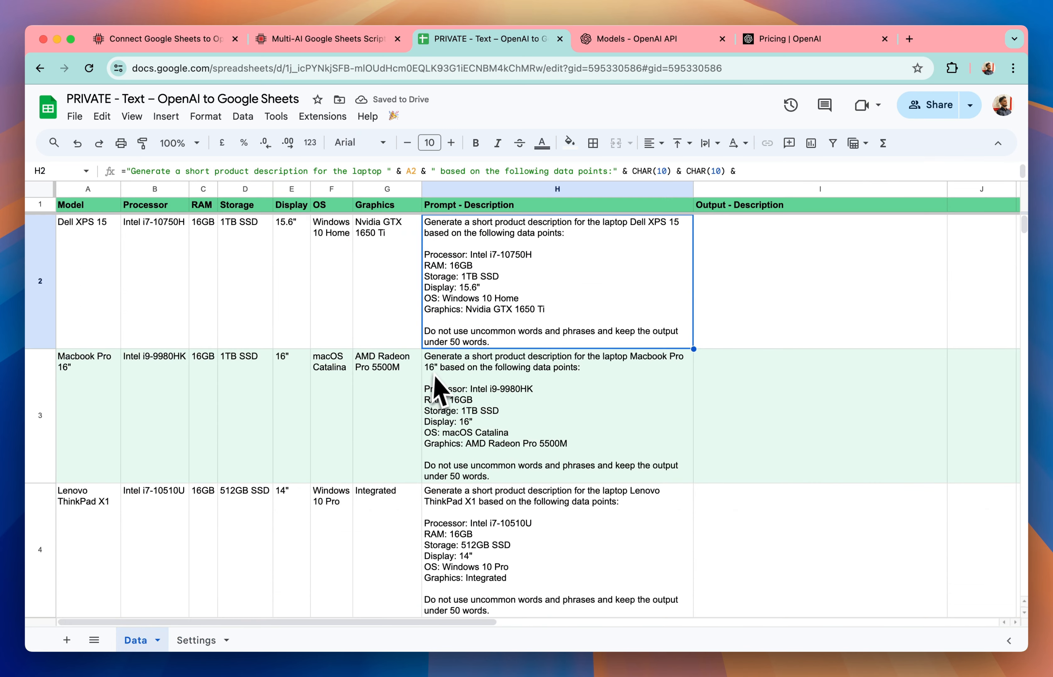
{"action": "left_click", "coordinate": [196, 640]}
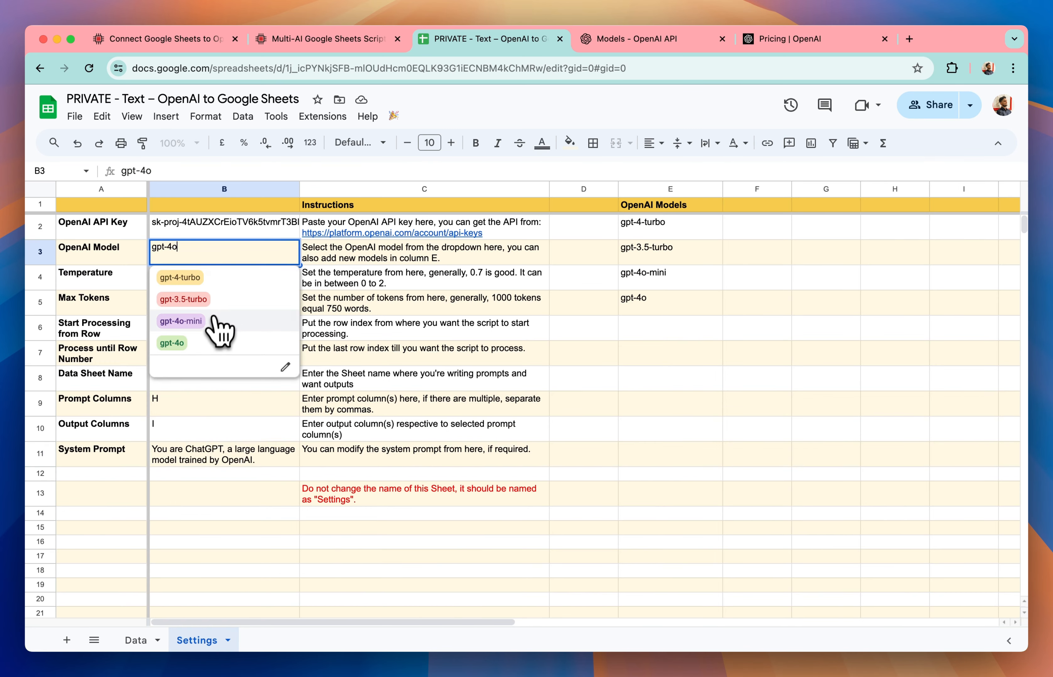
{"action": "left_click", "coordinate": [180, 321]}
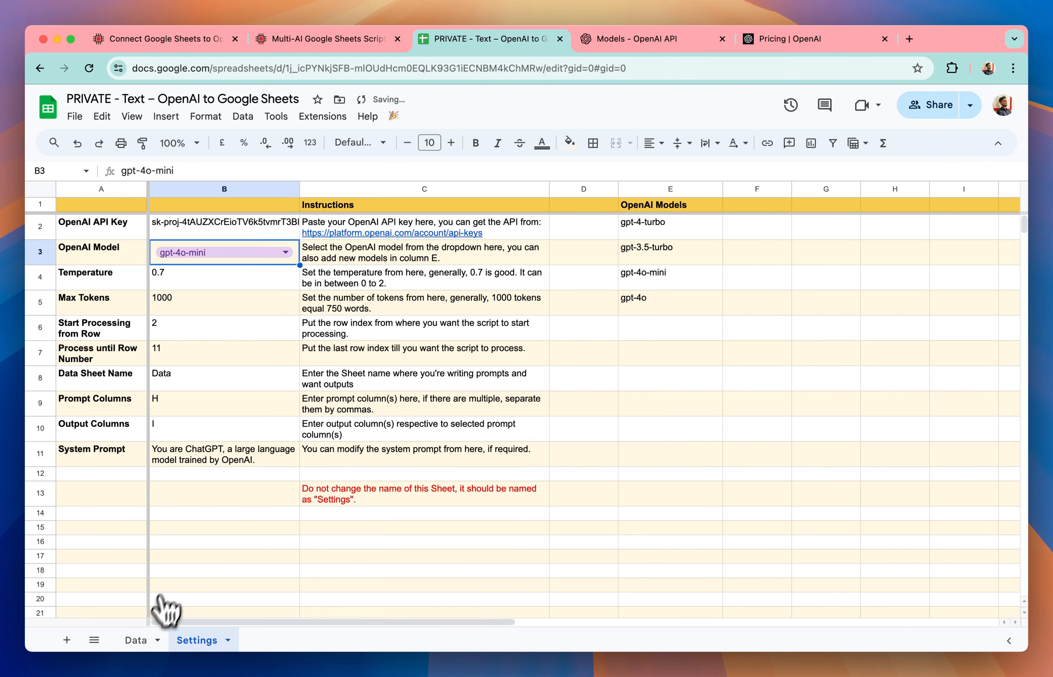
{"action": "left_click", "coordinate": [136, 640]}
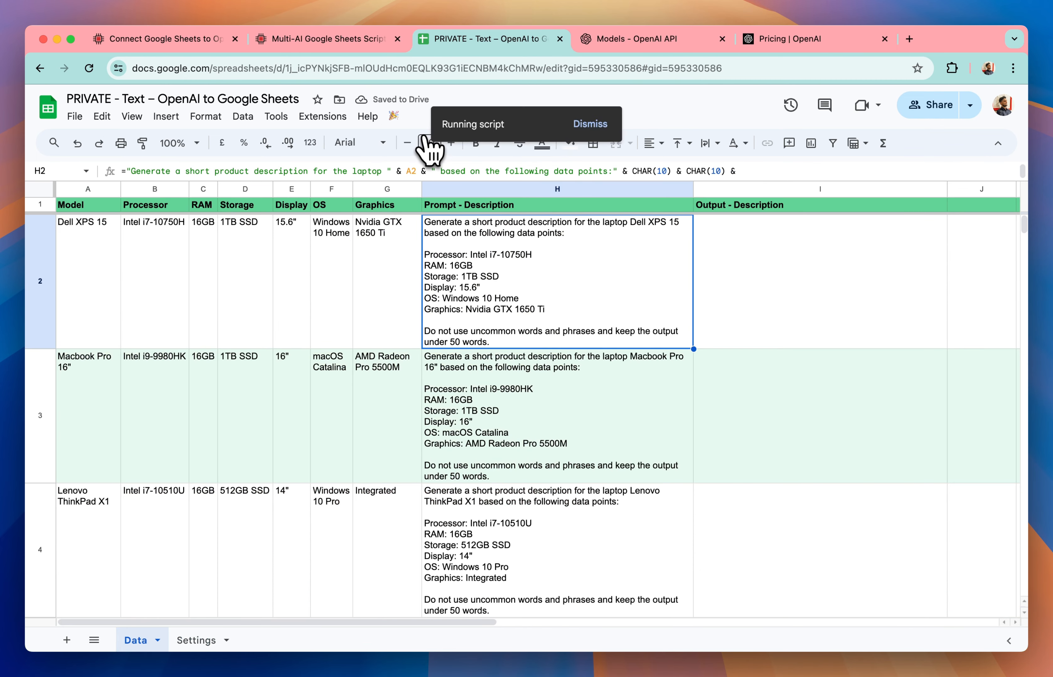
{"action": "mouse_move", "coordinate": [304, 409]}
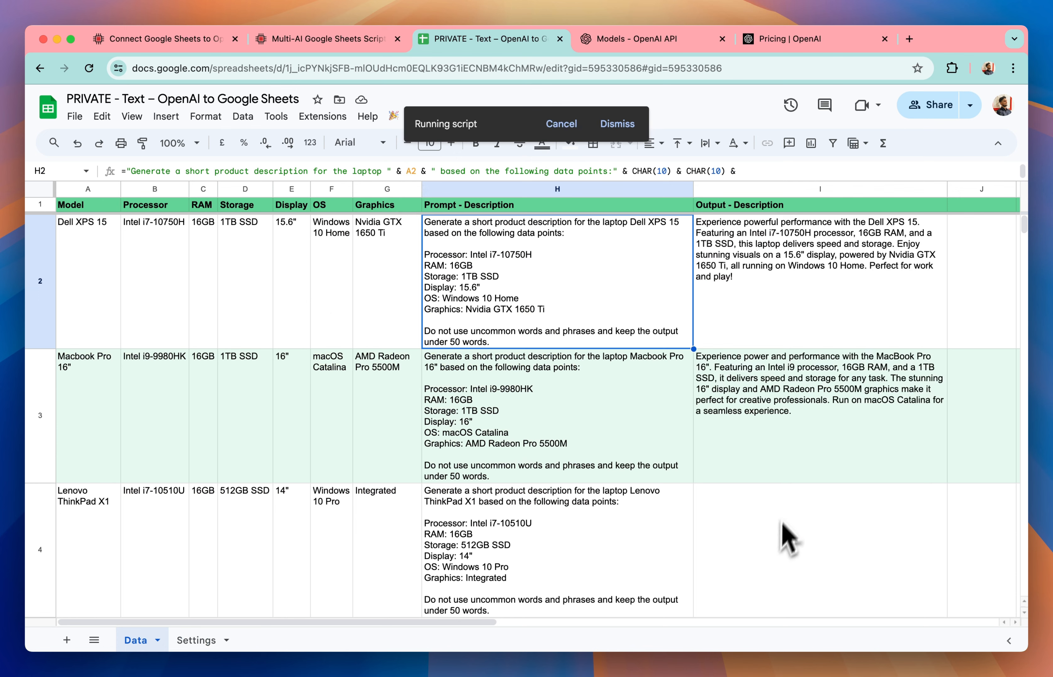
{"action": "left_click", "coordinate": [561, 123]}
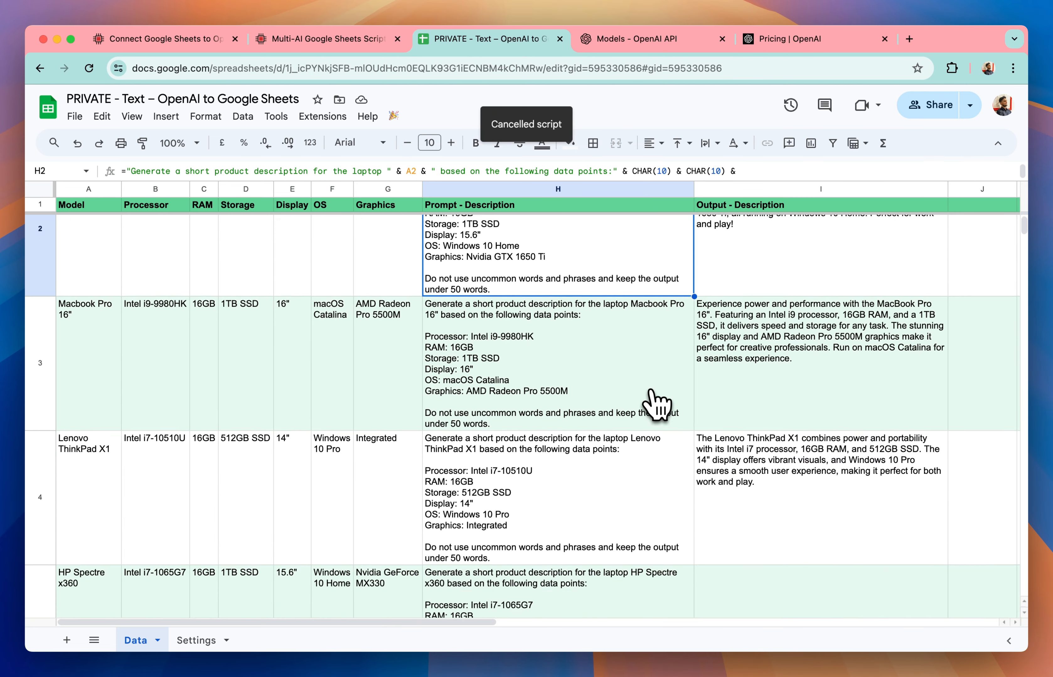
{"action": "scroll", "scroll_direction": "down", "scroll_amount": 3}
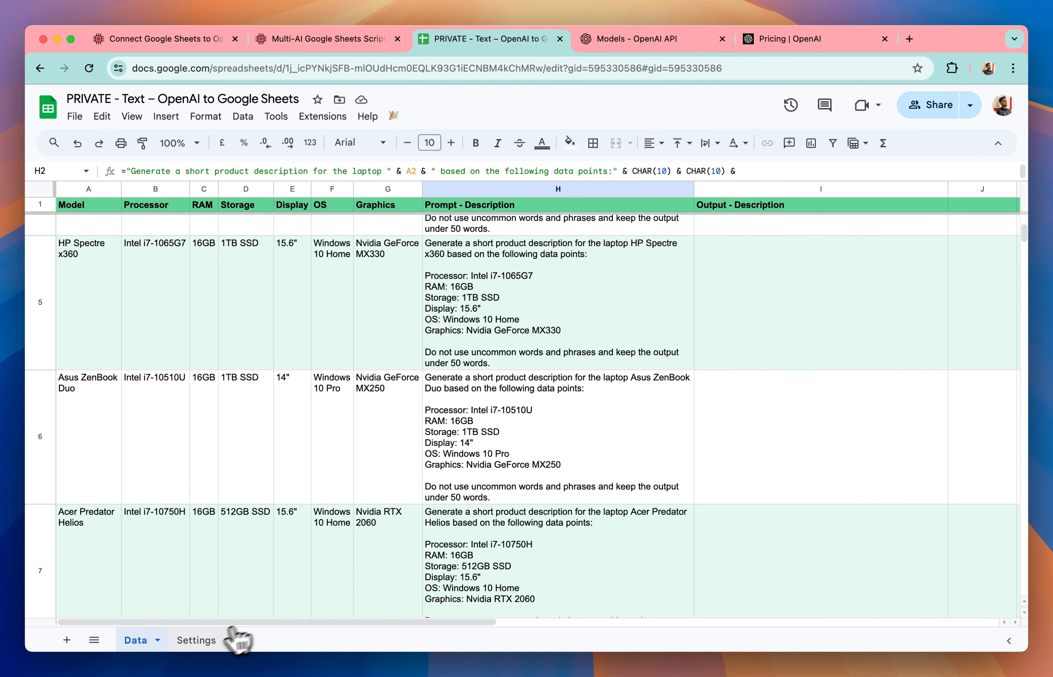
Choose gpt-4o as the model and let the script write the HP Spectre x360 description.
{"action": "left_click", "coordinate": [195, 640]}
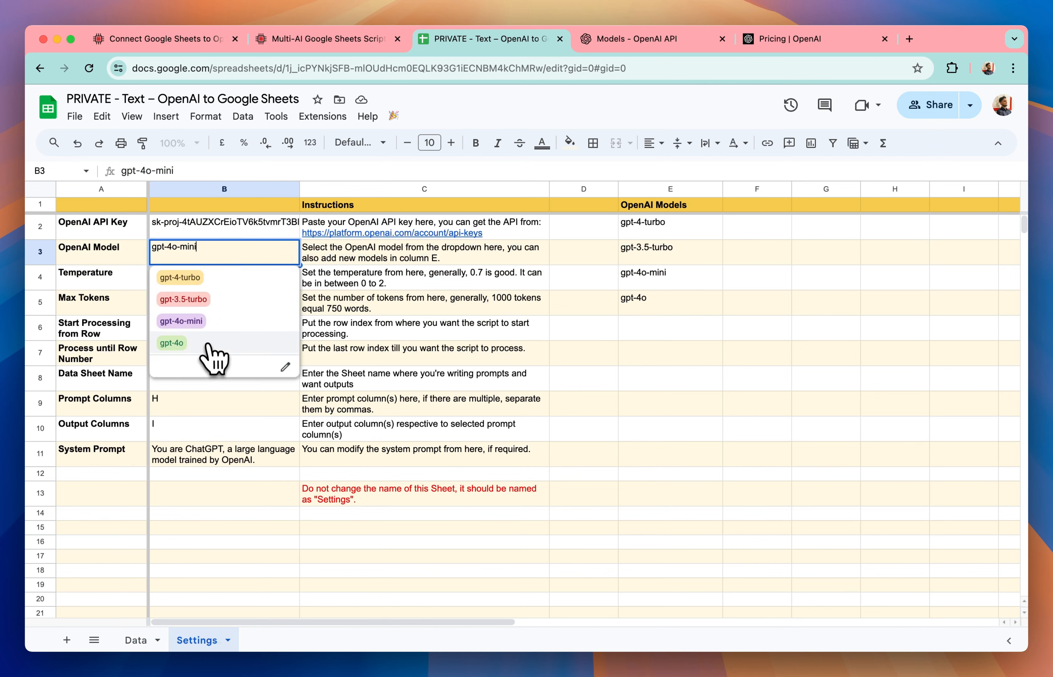
{"action": "left_click", "coordinate": [135, 640]}
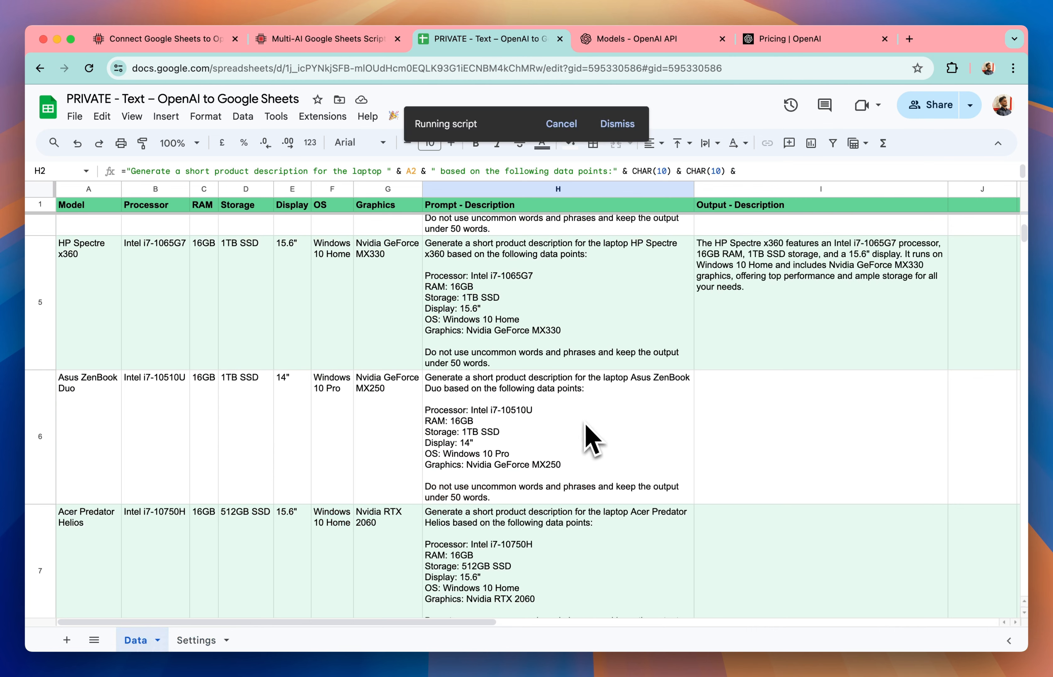
{"action": "scroll", "scroll_direction": "down", "scroll_amount": 3}
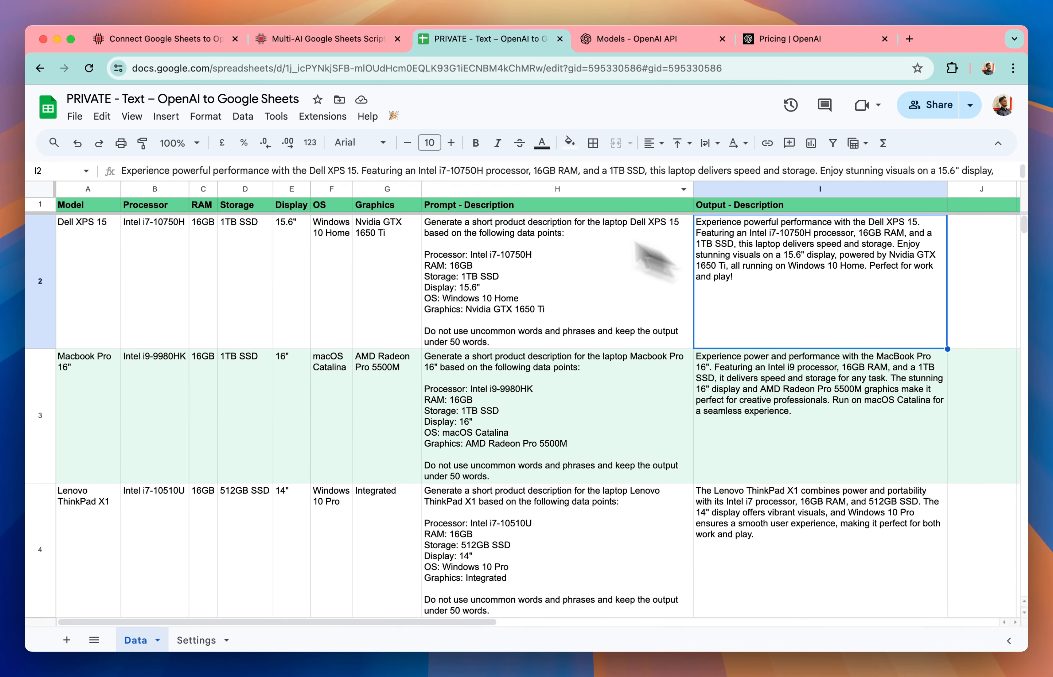
Look over the Multi-AI Google Sheets Script page, then return to the top of the OpenAI script page.
{"action": "left_click", "coordinate": [325, 38]}
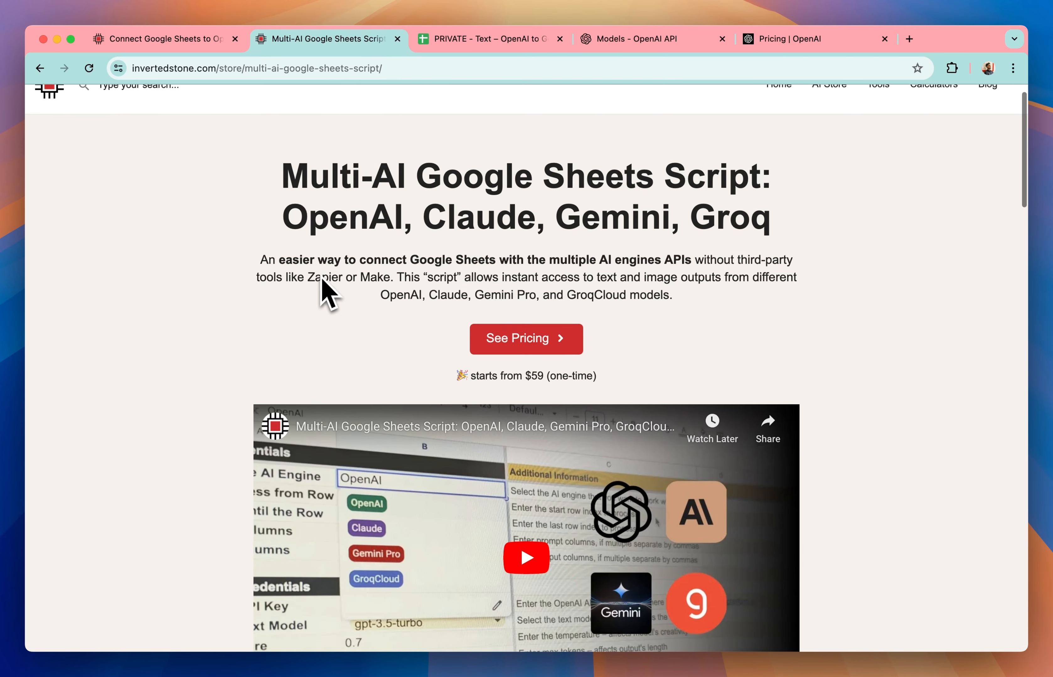
{"action": "mouse_move", "coordinate": [449, 236]}
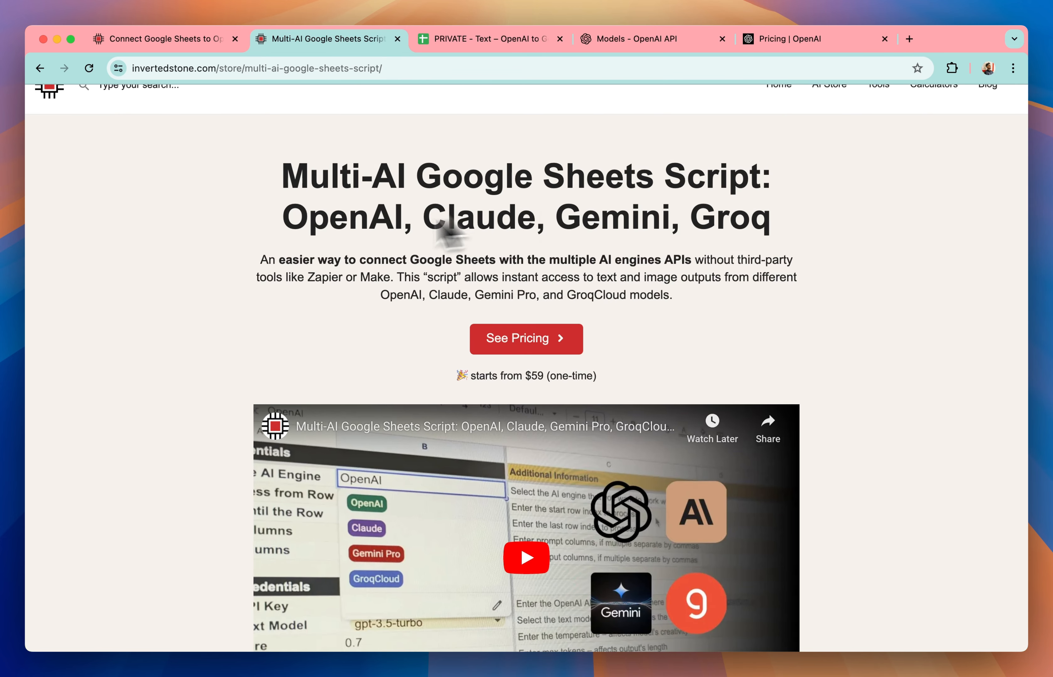
{"action": "double_click", "coordinate": [341, 216]}
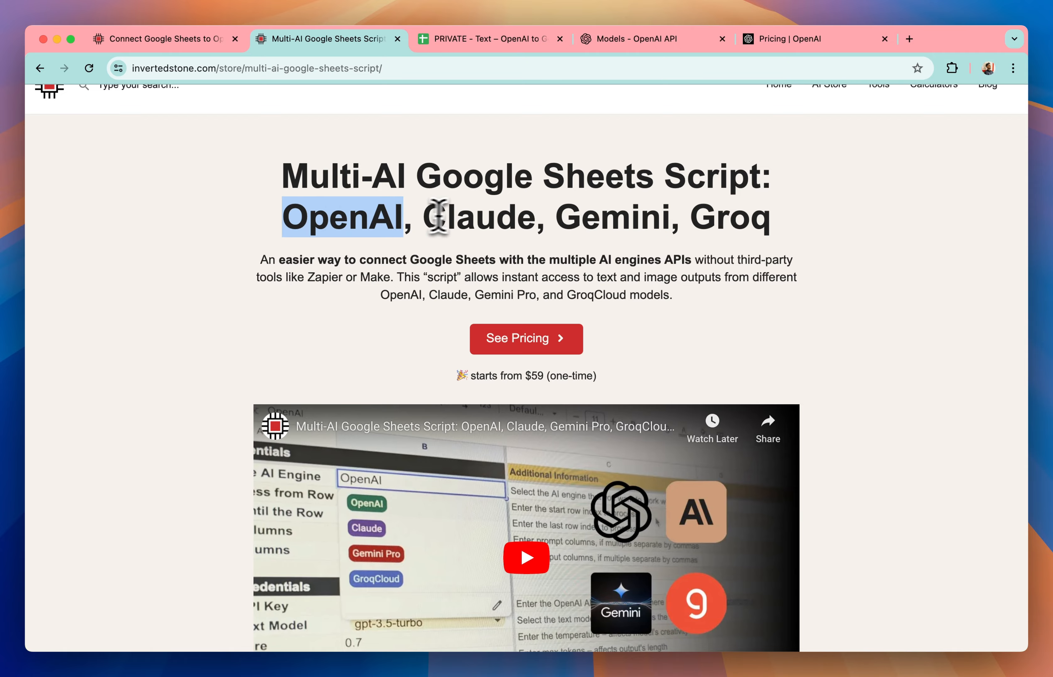
{"action": "mouse_move", "coordinate": [765, 258]}
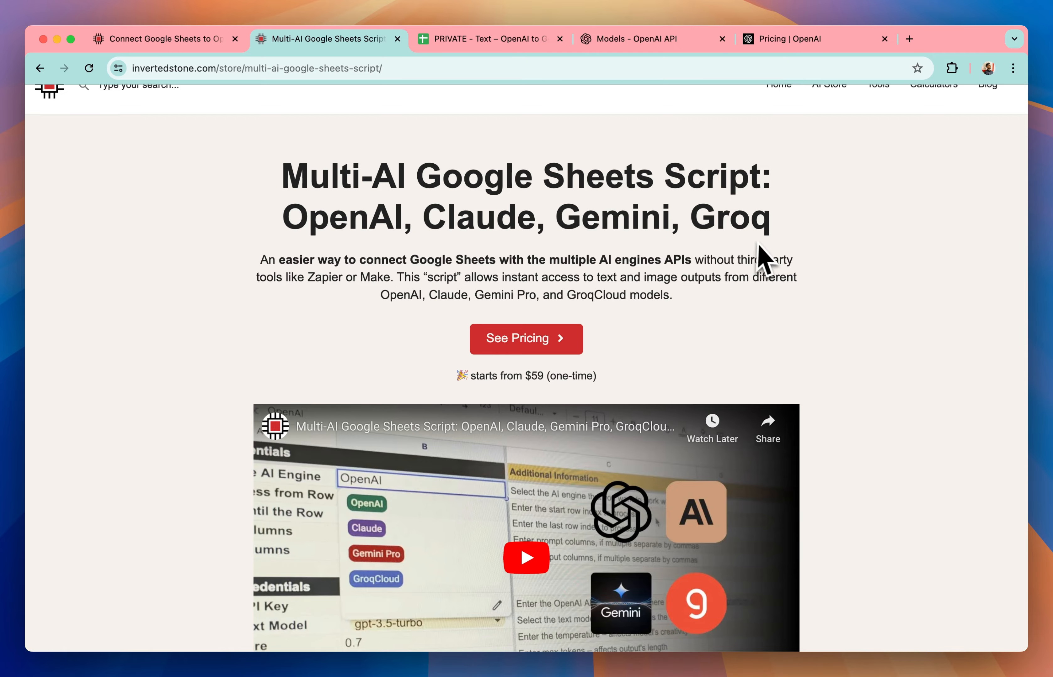
{"action": "scroll", "scroll_direction": "up", "scroll_amount": 3}
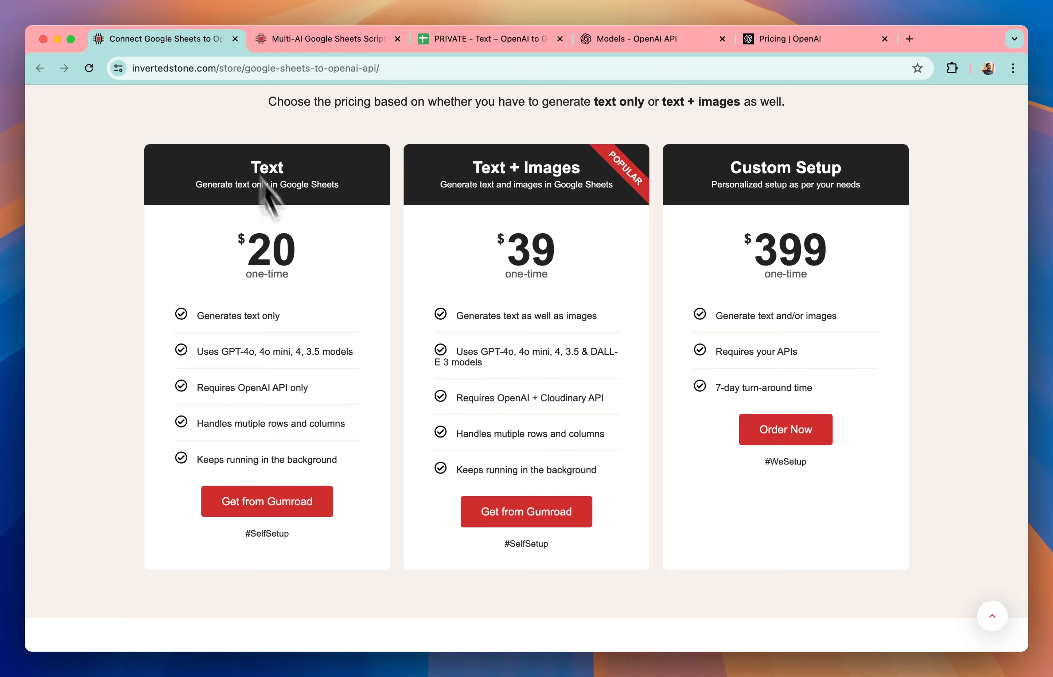
{"action": "scroll", "scroll_direction": "up", "scroll_amount": 3}
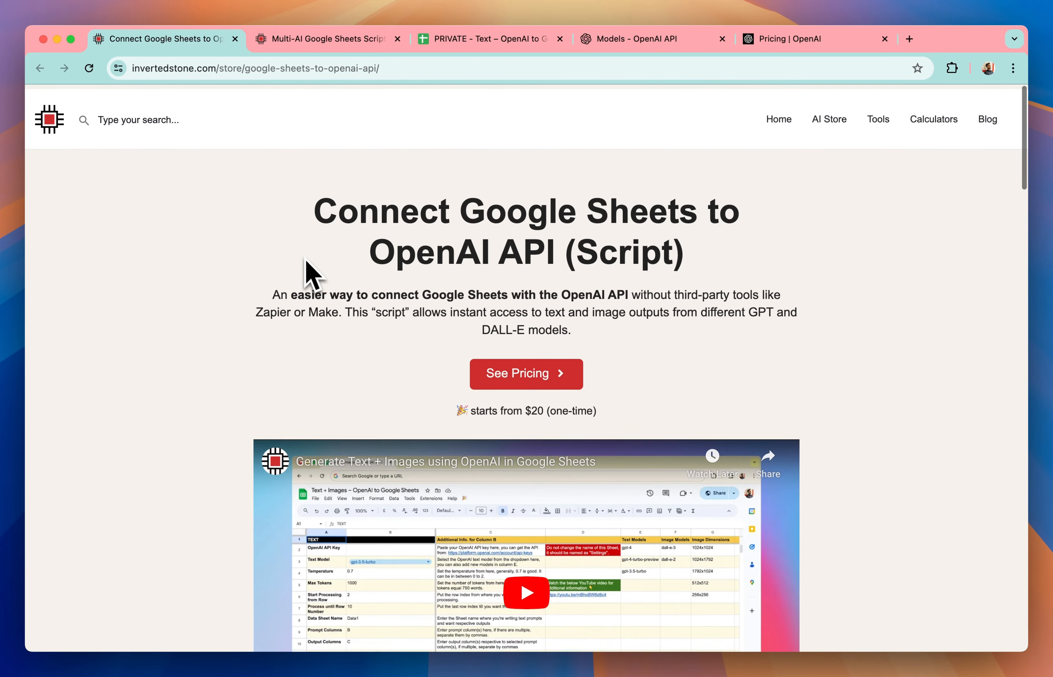